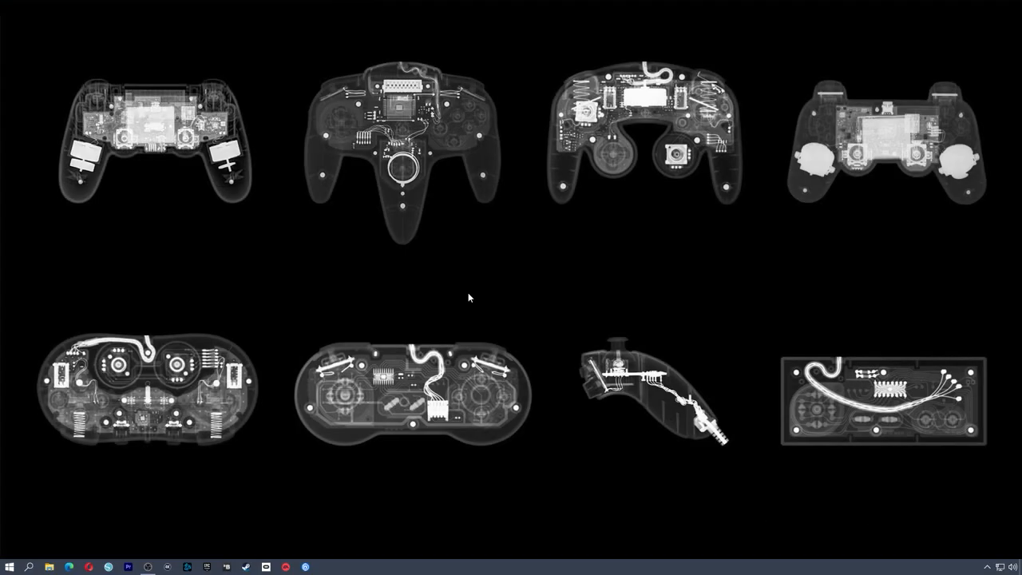
mouse_move(451, 280)
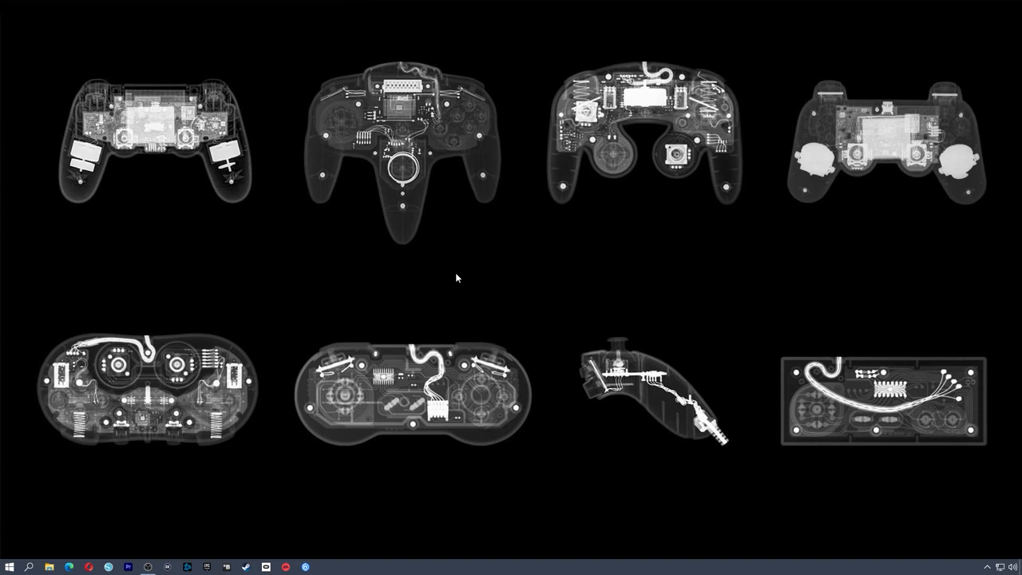
Search Microsoft Store for 'console companion' and select the Xbox Console Companion listing
left_click(9, 567)
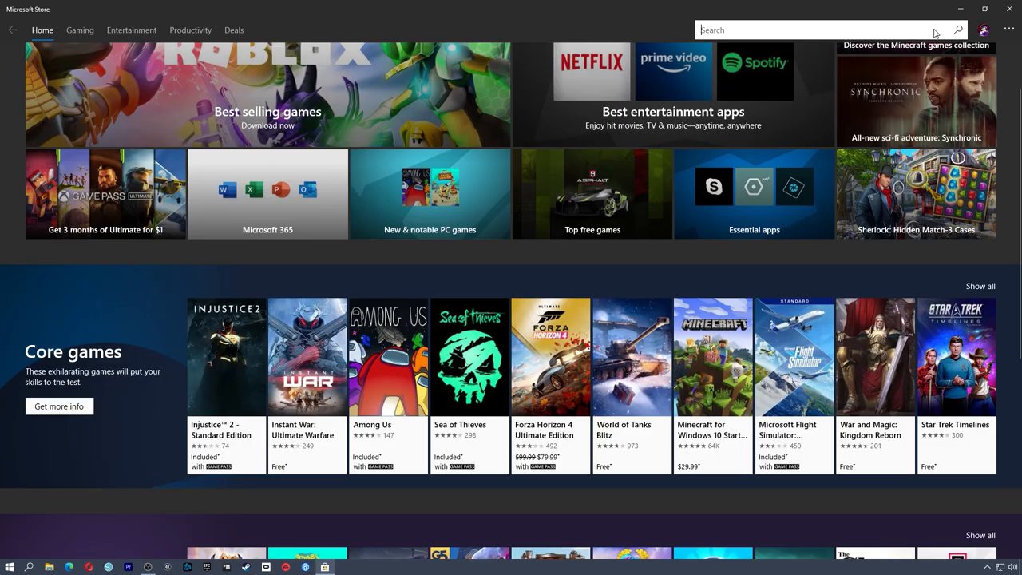
type("console")
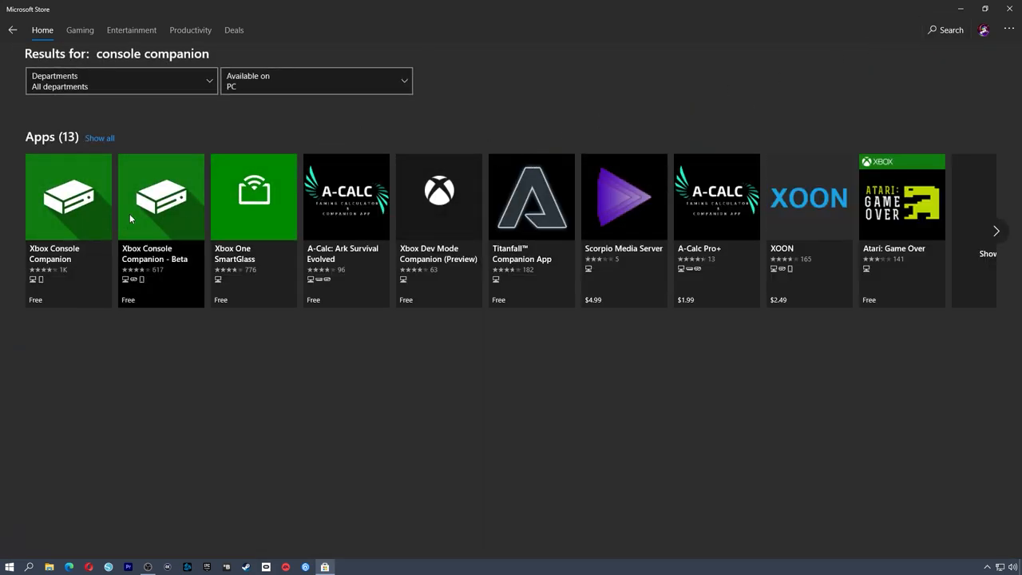
mouse_move(72, 274)
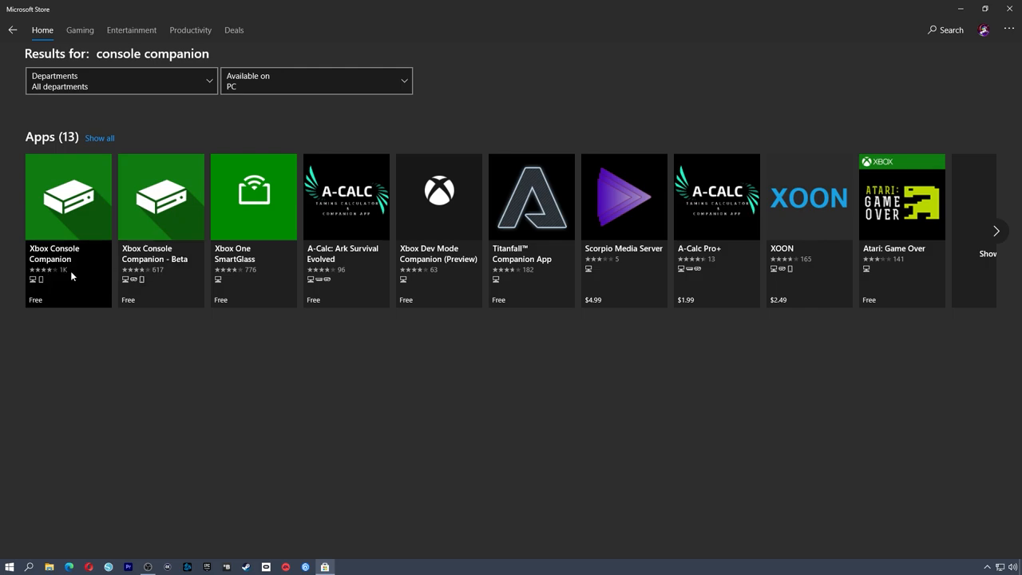
left_click(67, 198)
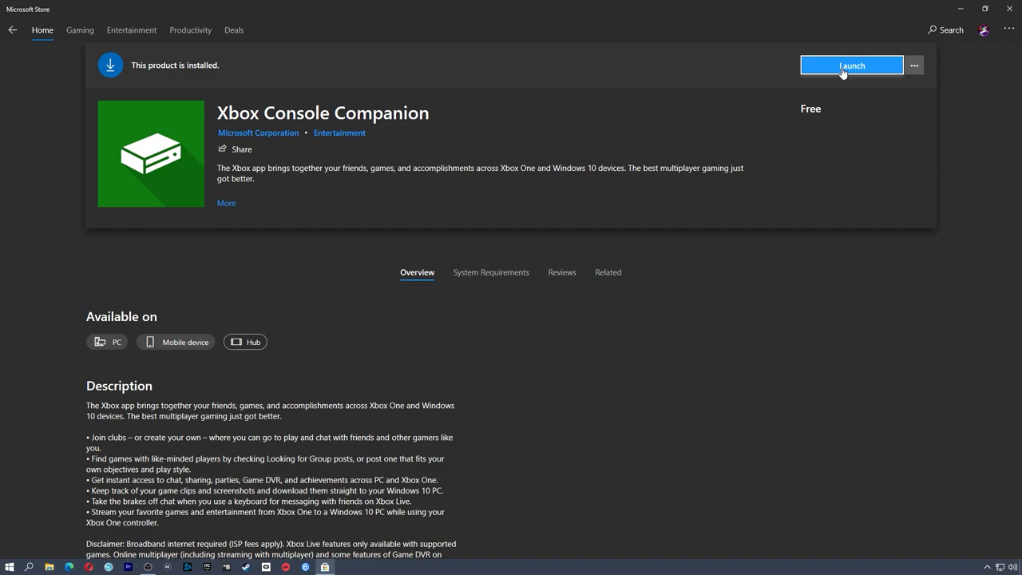
Launch Xbox Console Companion from its store page to reach the home activity feed
left_click(851, 64)
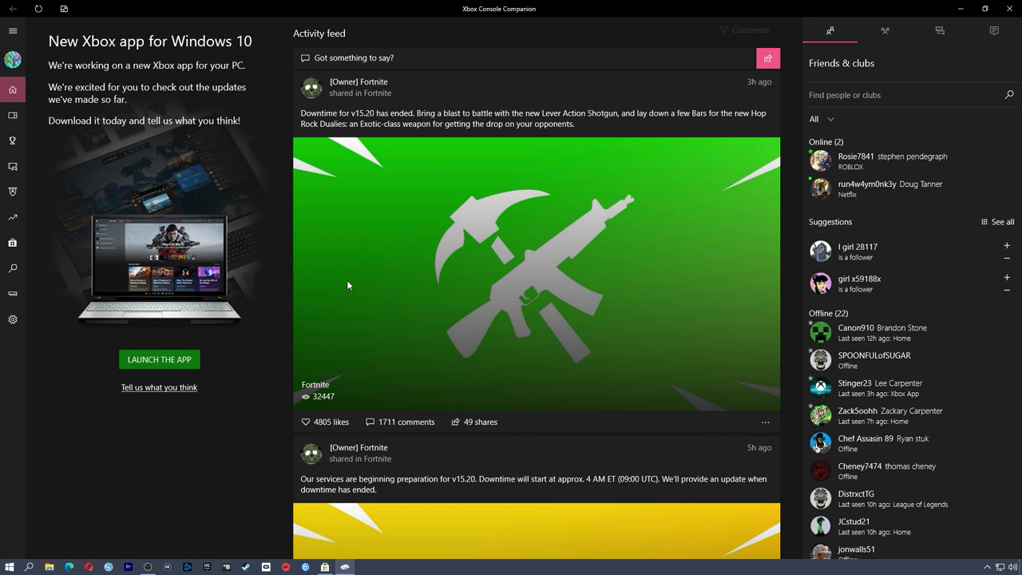
mouse_move(415, 305)
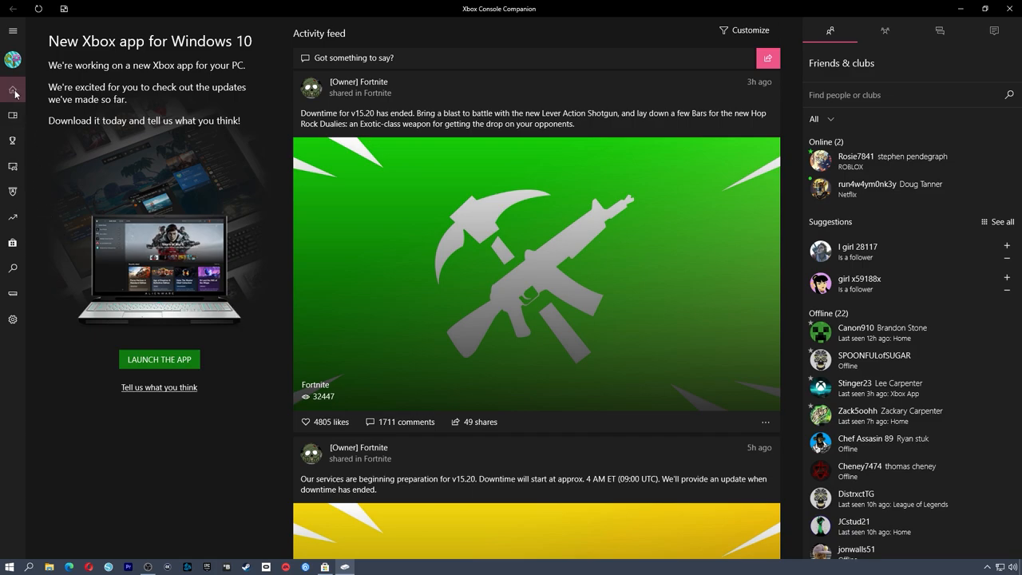
mouse_move(12, 297)
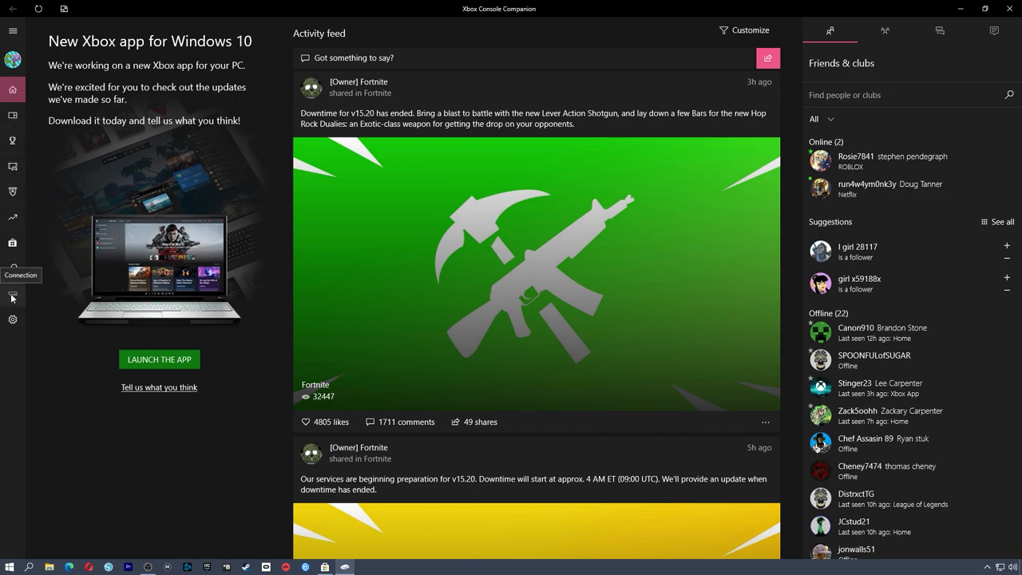
Go to the console connection page and start adding a device, listing OFFICESERIESX
left_click(13, 294)
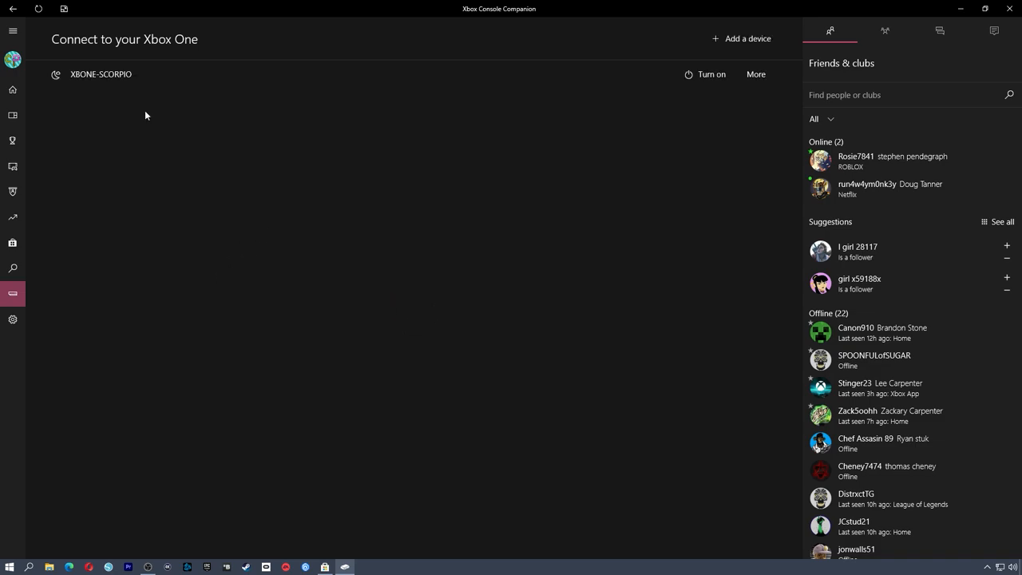
mouse_move(375, 124)
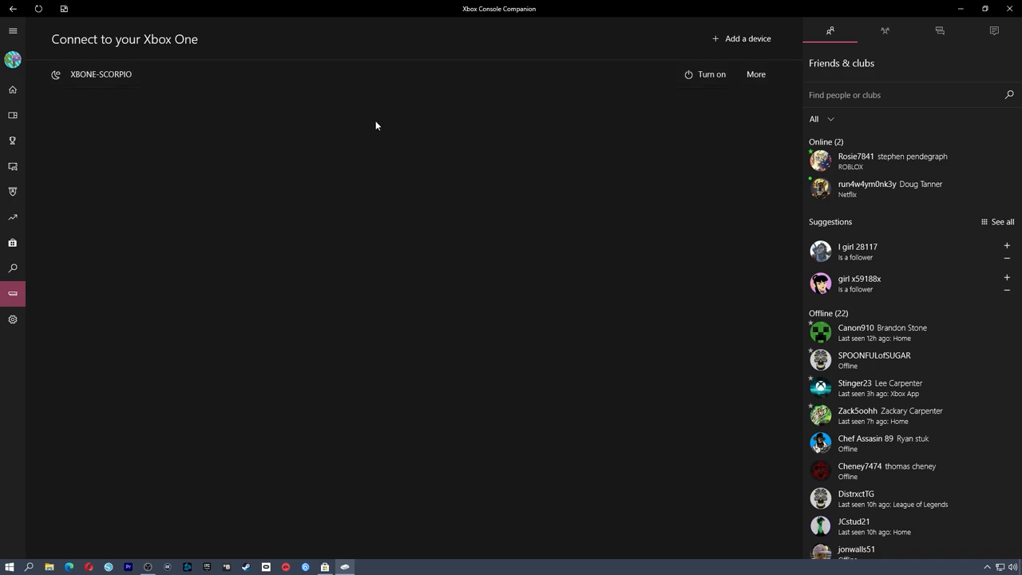
mouse_move(626, 99)
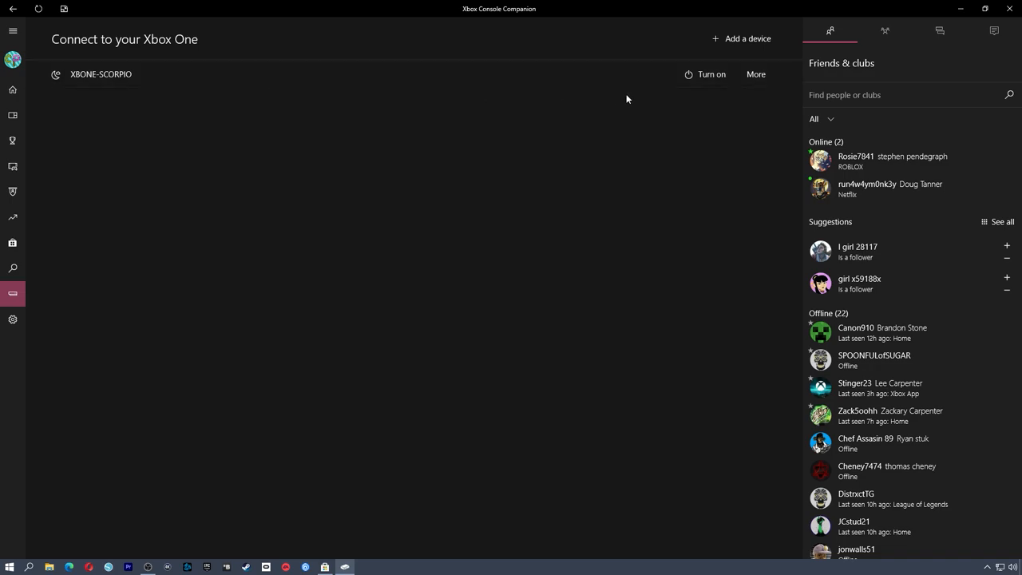
mouse_move(741, 43)
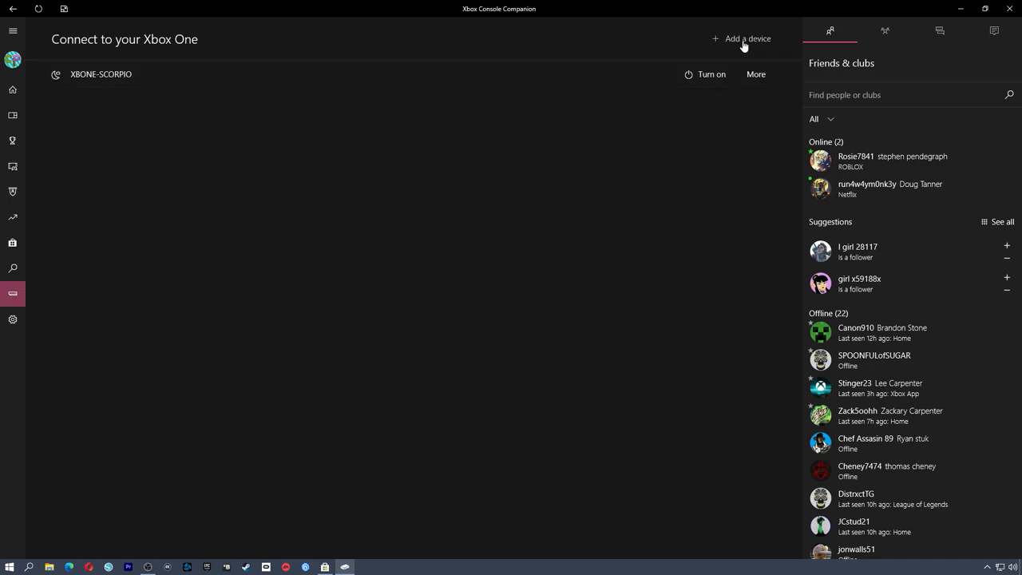
left_click(748, 39)
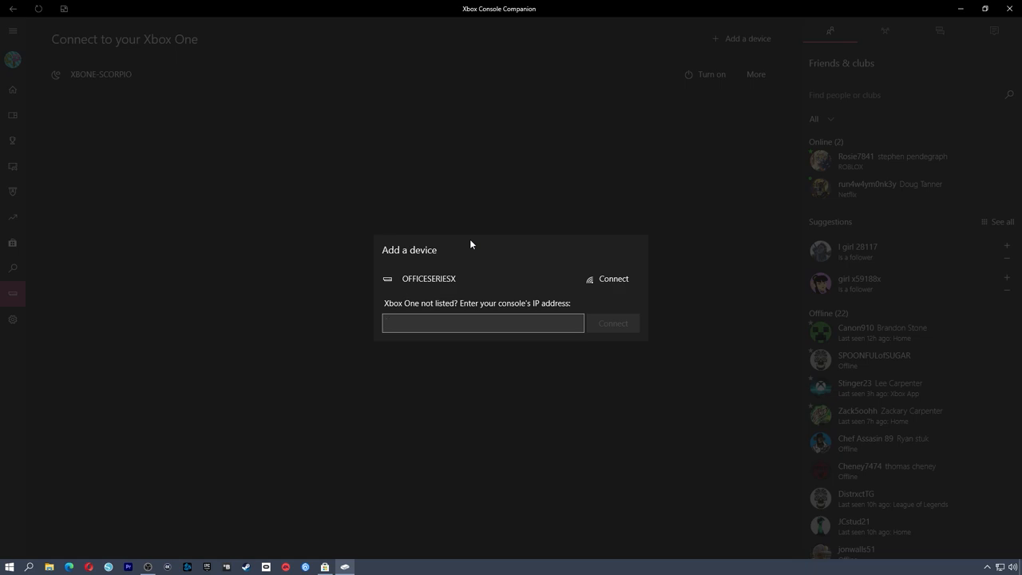
left_click(483, 323)
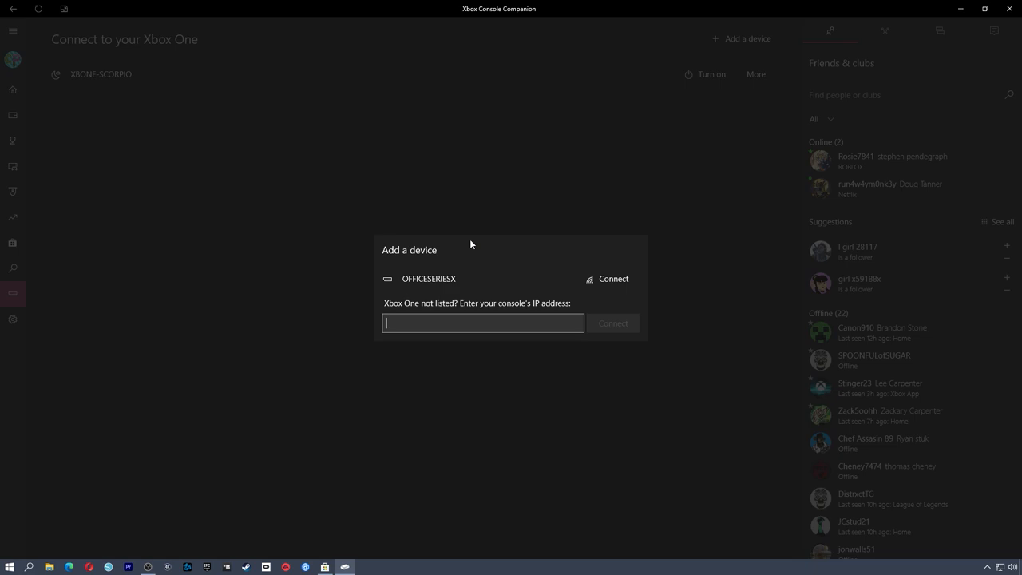
mouse_move(521, 278)
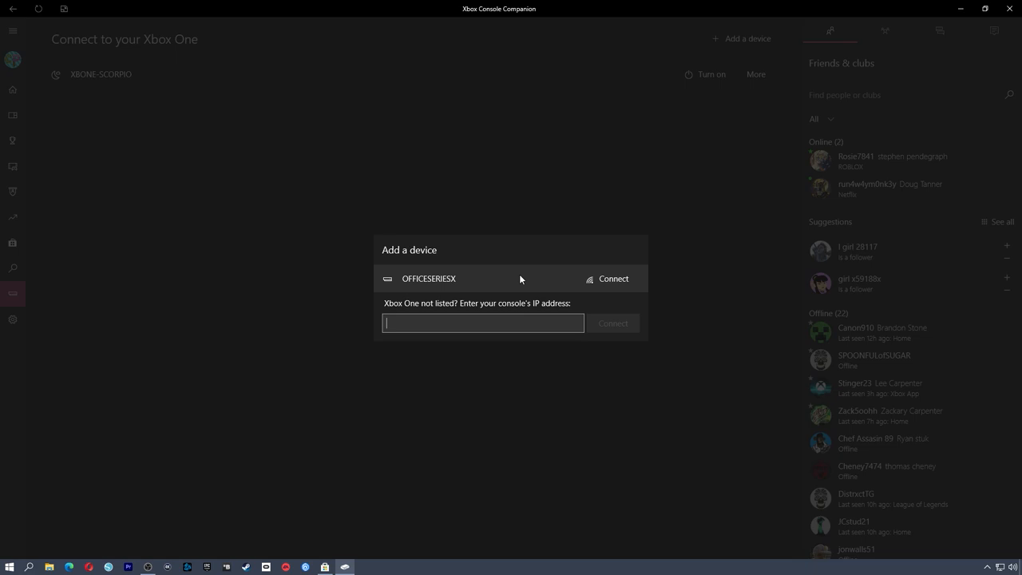
mouse_move(492, 284)
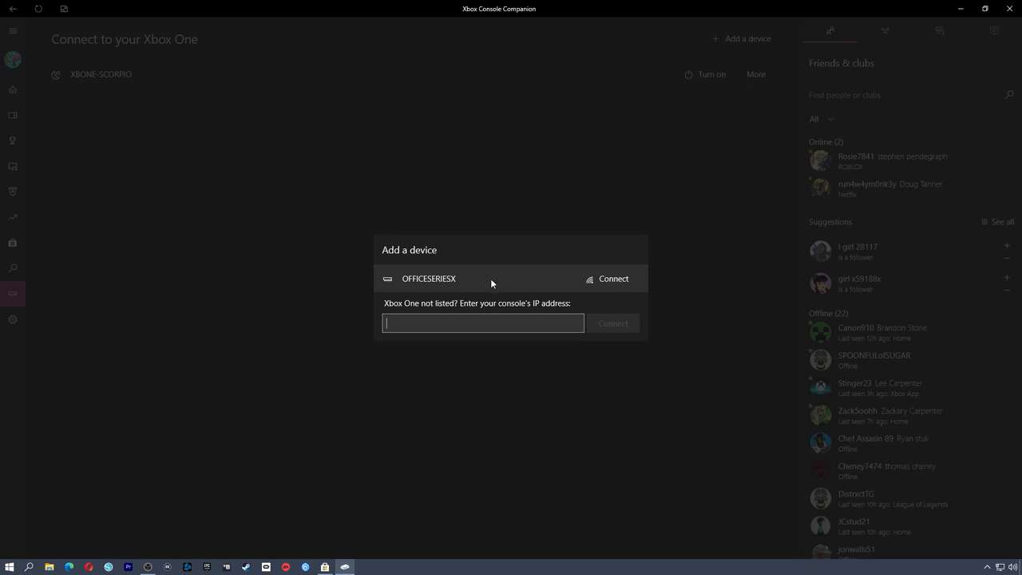
mouse_move(594, 325)
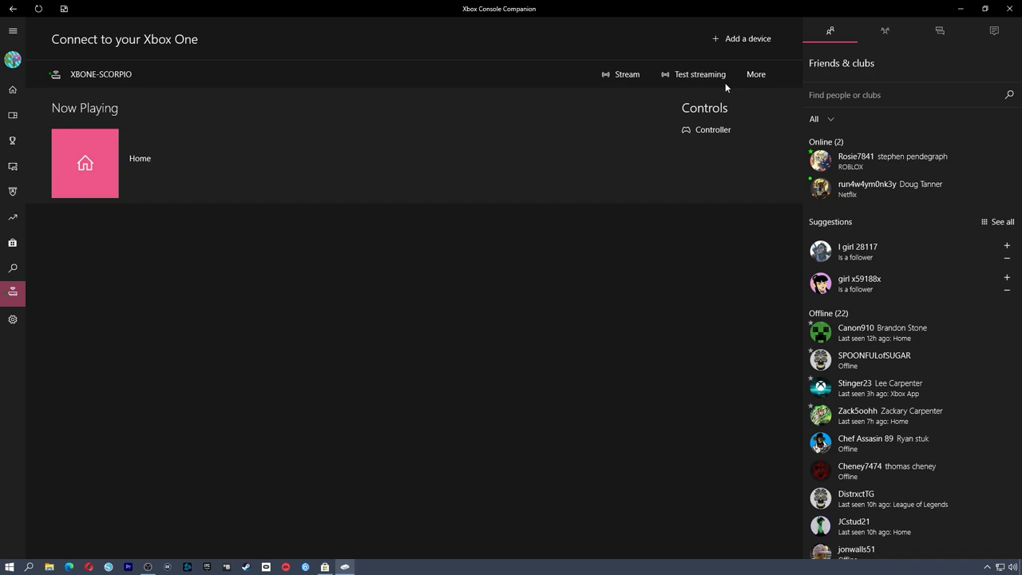
mouse_move(140, 153)
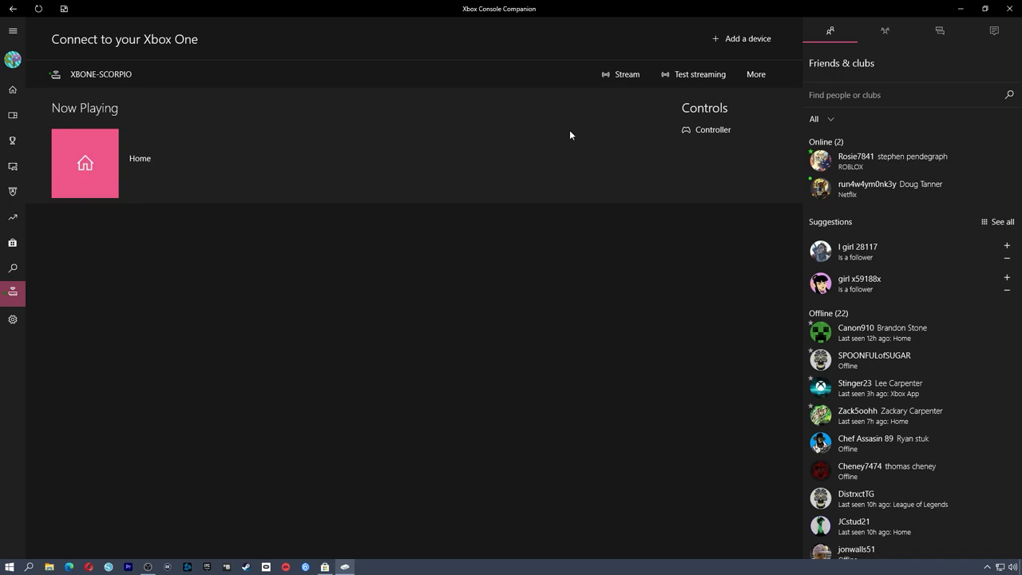
mouse_move(687, 88)
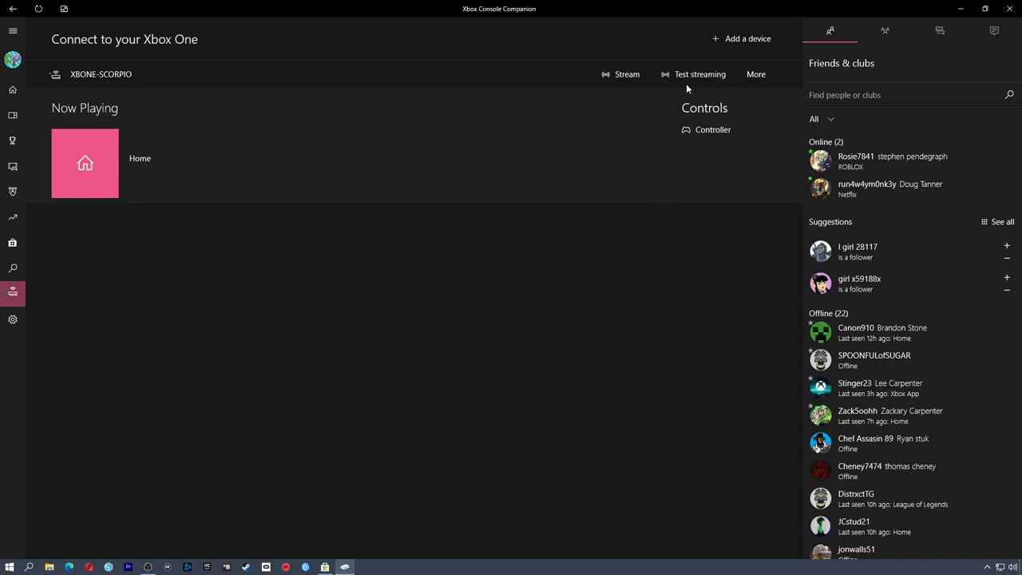
mouse_move(700, 86)
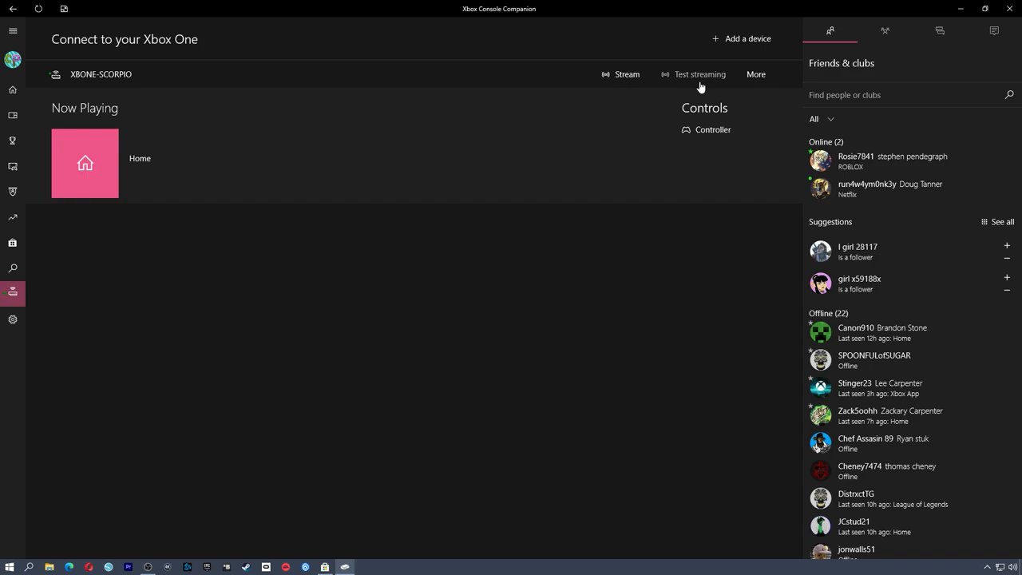
mouse_move(690, 83)
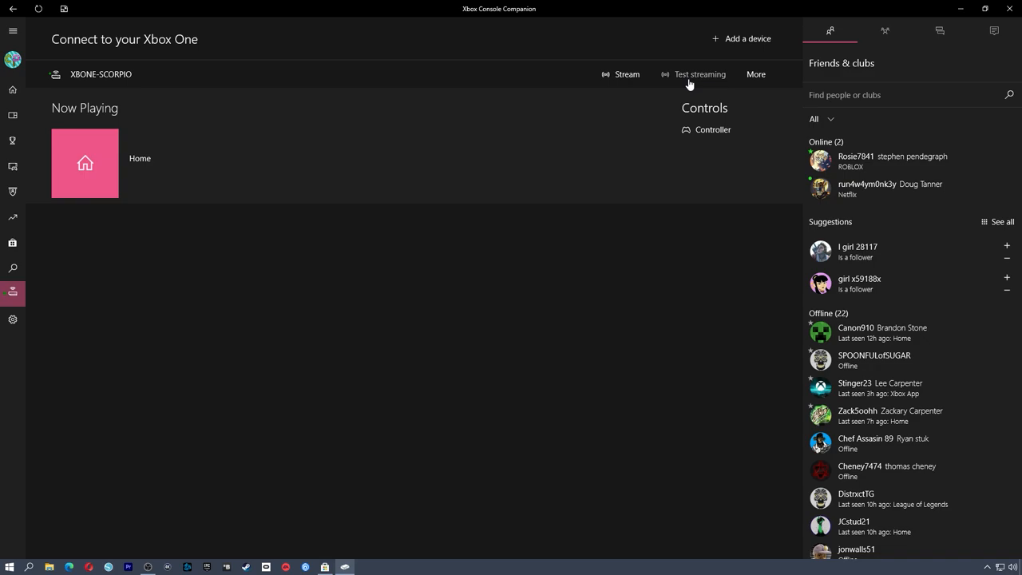
Start the streaming quality test for the connected XBONE-SCORPIO console
left_click(699, 75)
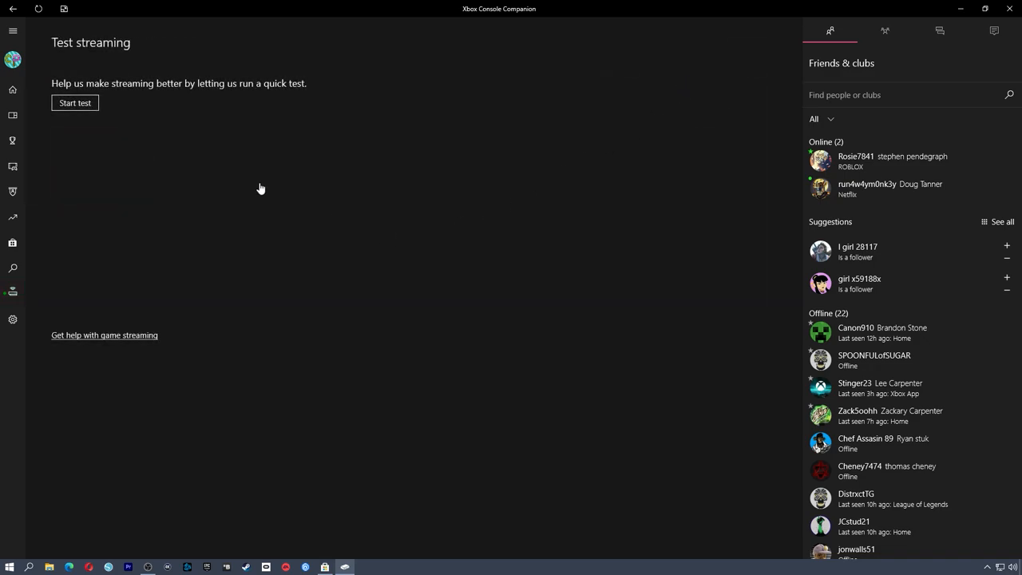
left_click(73, 102)
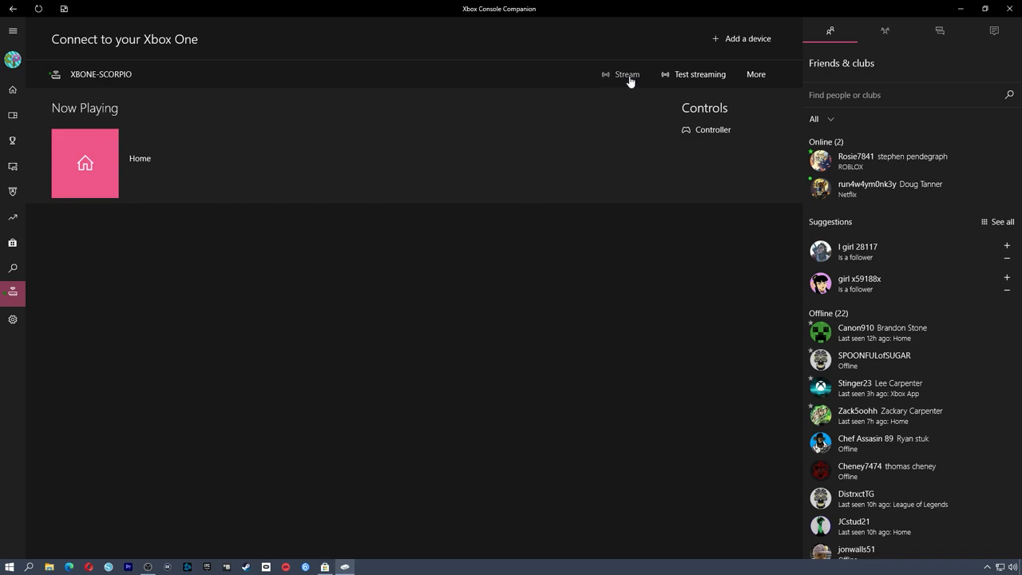
Start streaming XBONE-SCORPIO to the PC, continuing past the no-controllers warning
left_click(626, 75)
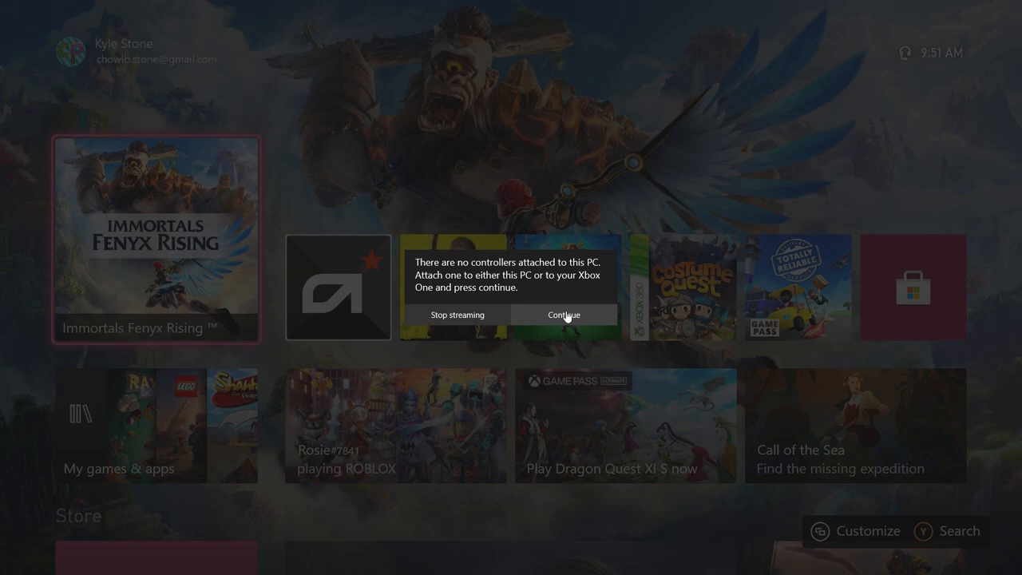
left_click(562, 313)
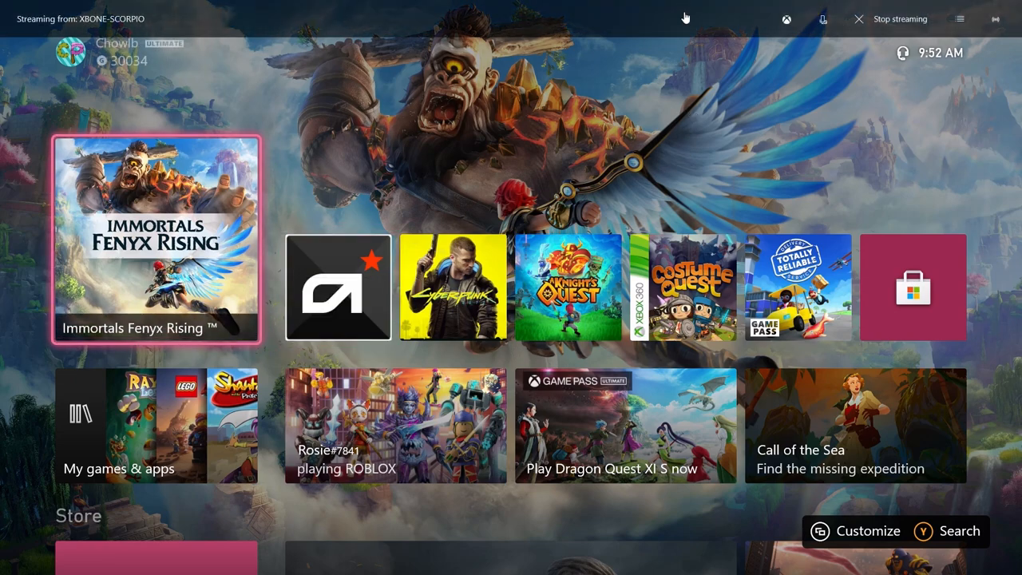
Launch Immortals Fenyx Rising in the windowed stream, then switch to OBS Studio
left_click(157, 239)
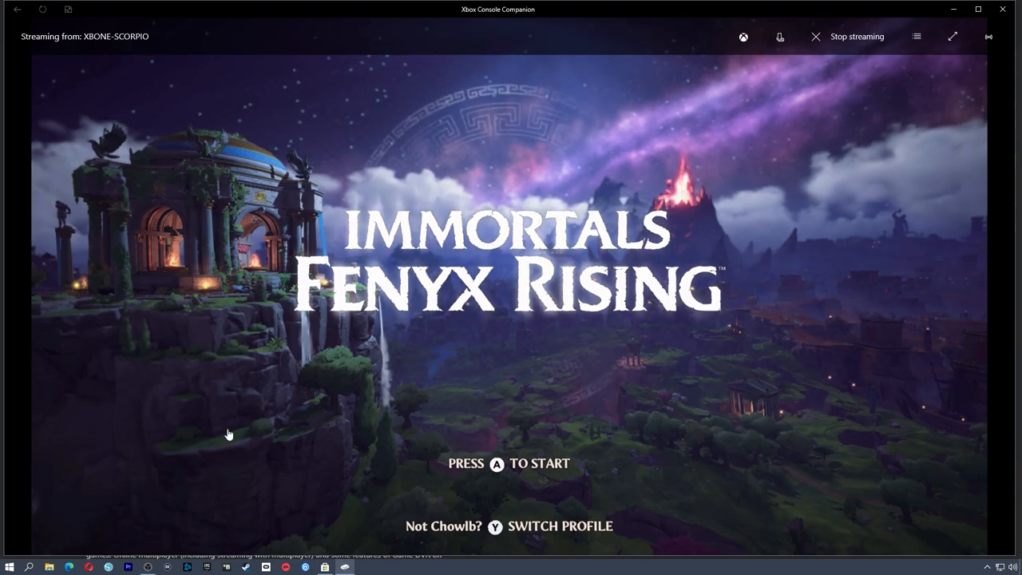
left_click(147, 568)
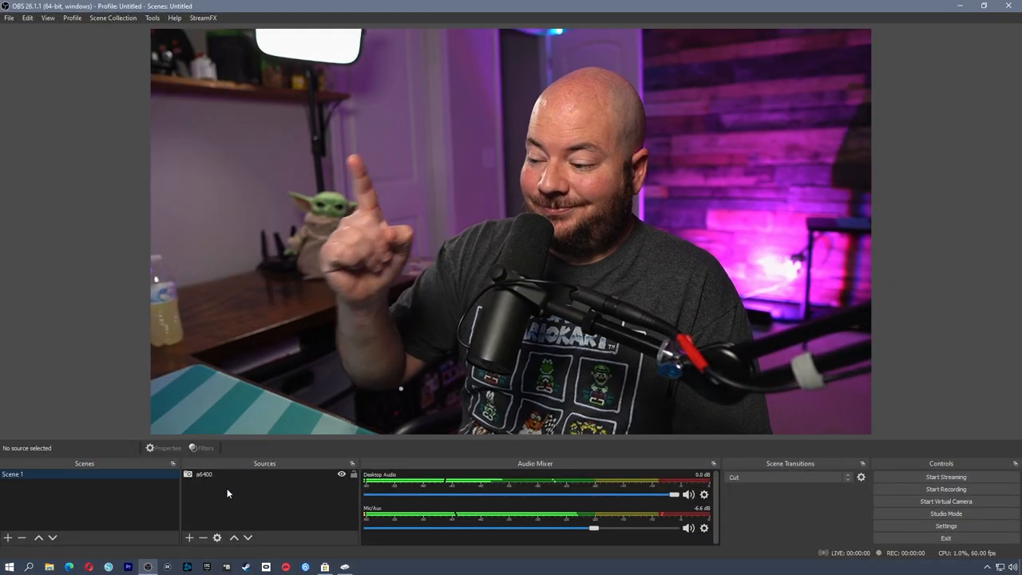
Create a new OBS scene named XboxCapture
left_click(6, 537)
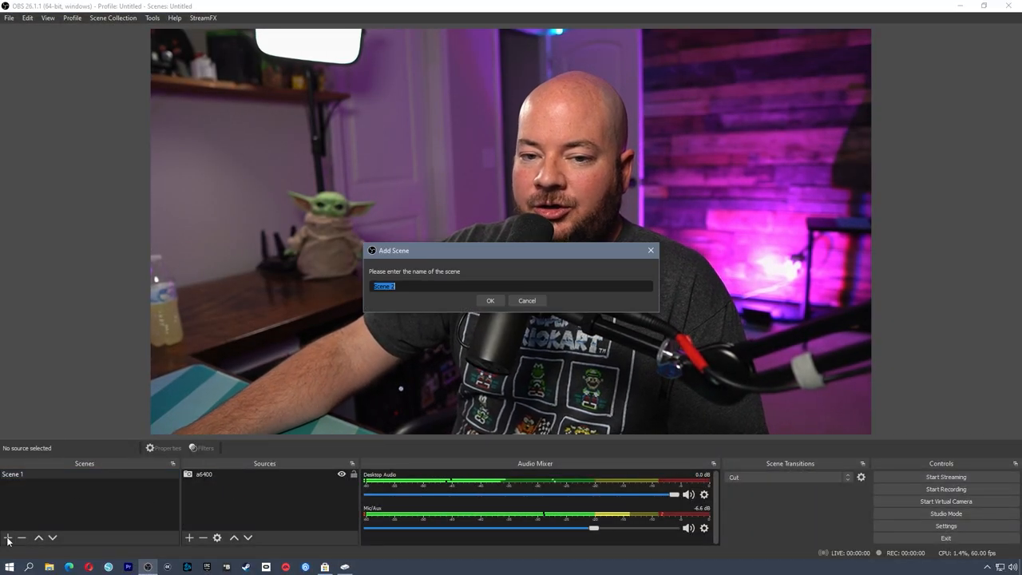
type("x")
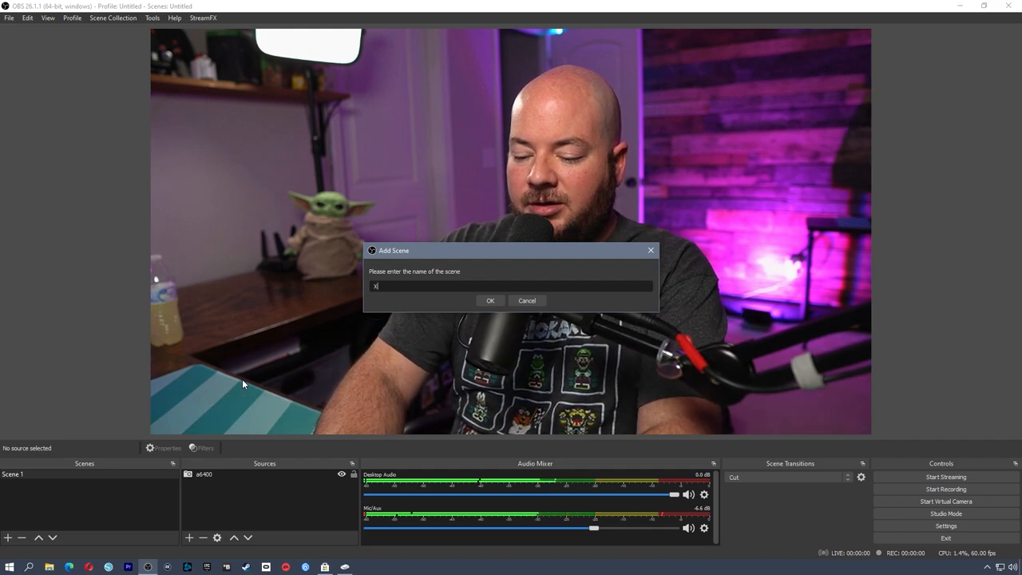
type("boxCX")
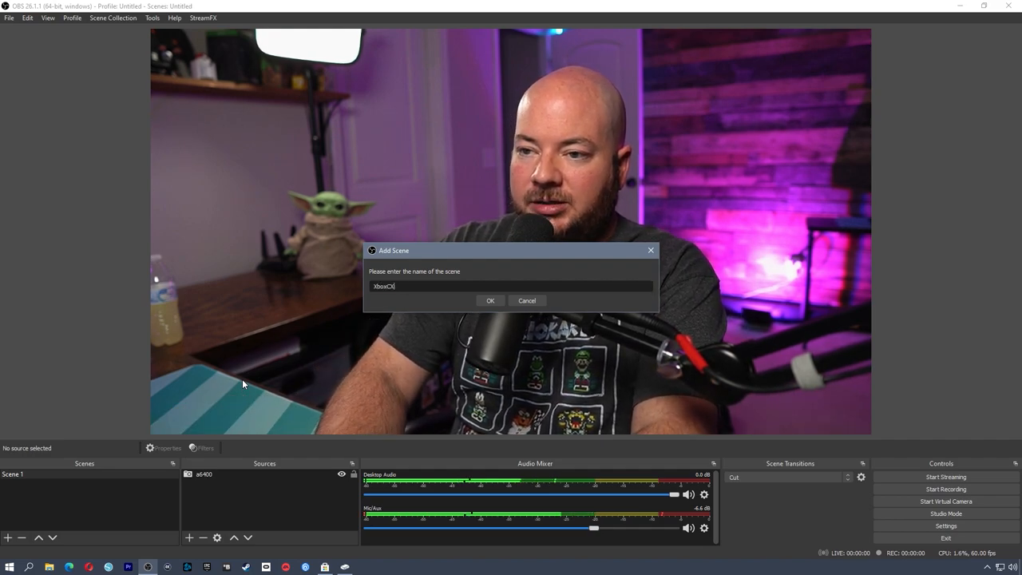
left_click(490, 300)
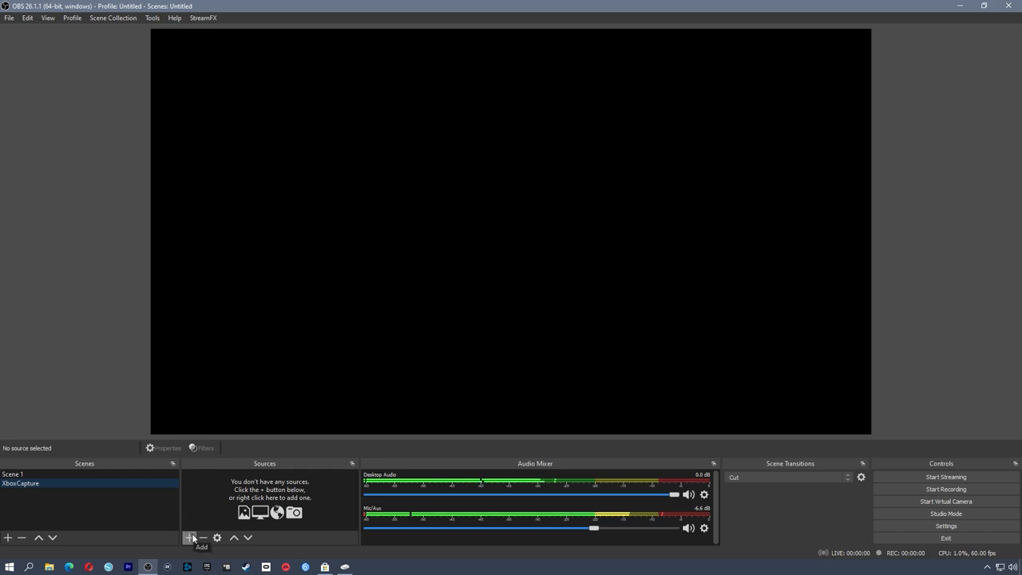
Add a Window Capture source named XboxStream to the XboxCapture scene
left_click(190, 537)
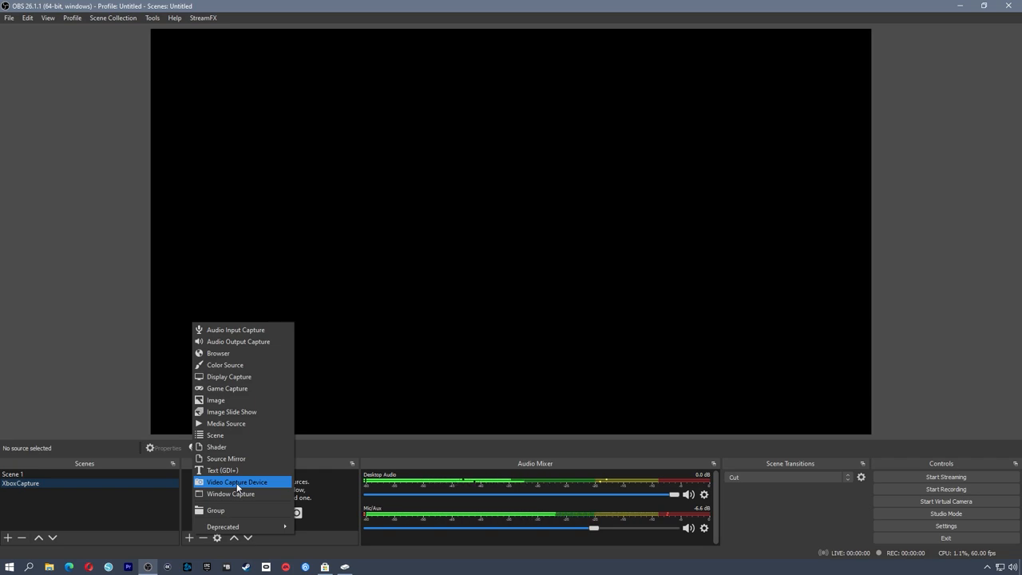
left_click(230, 494)
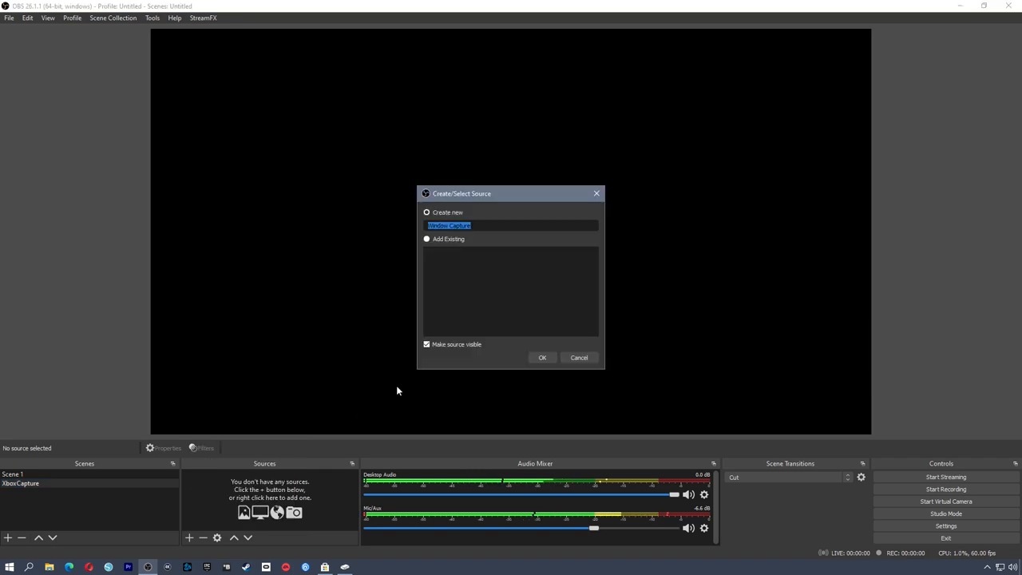
type("Xbox")
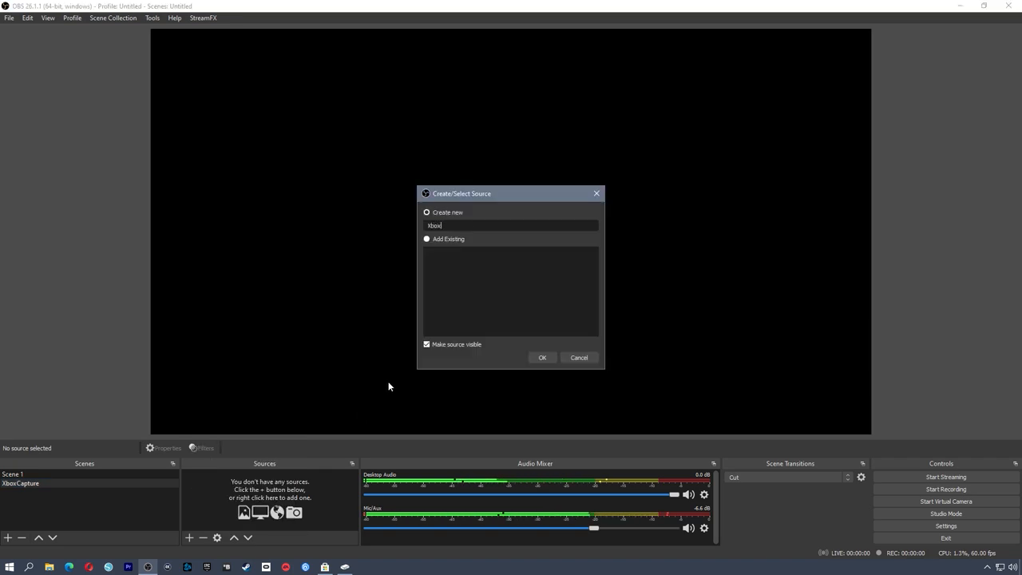
left_click(541, 358)
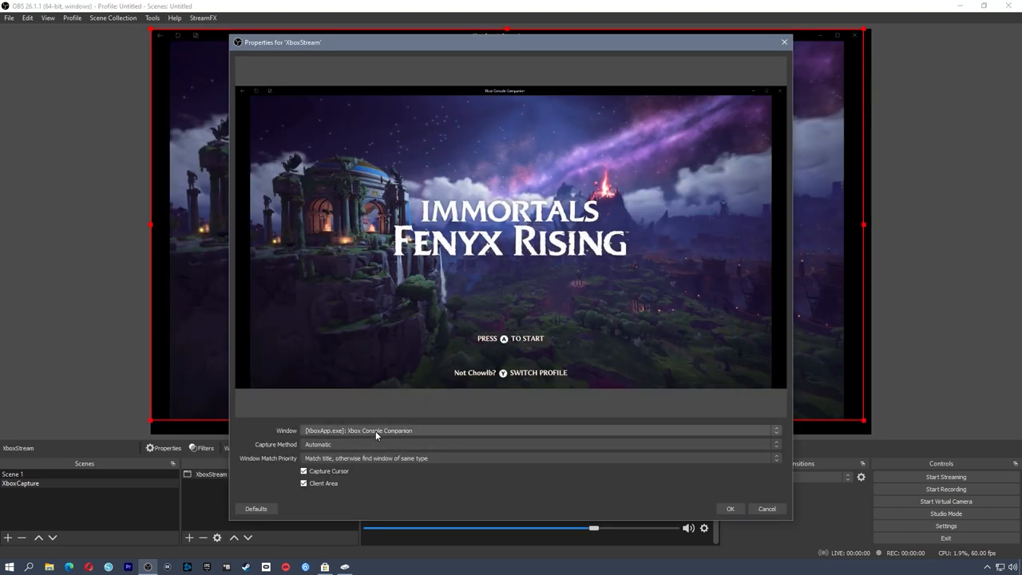
Capture the Xbox Console Companion window with cursor capture off and apply
left_click(775, 431)
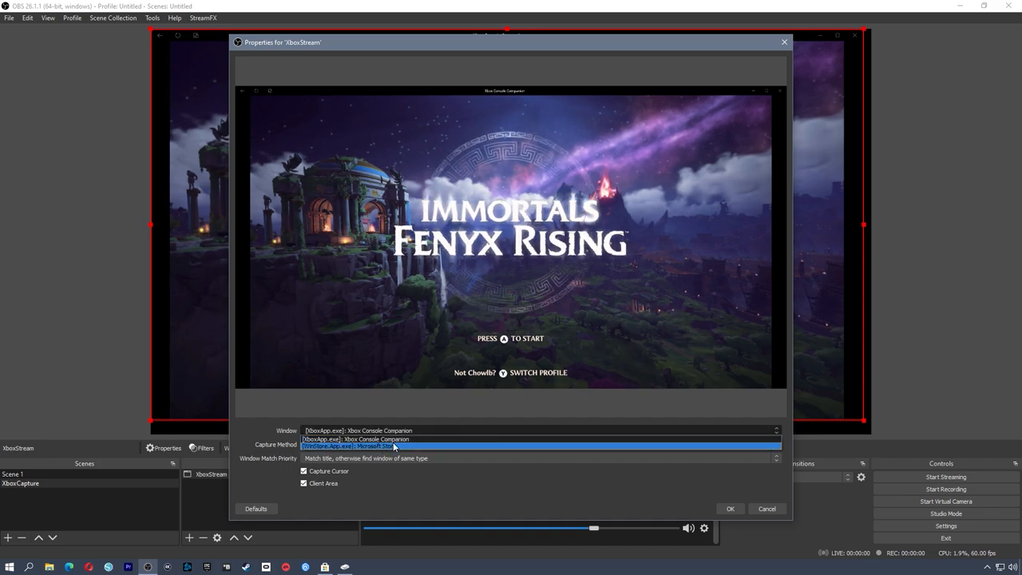
left_click(540, 444)
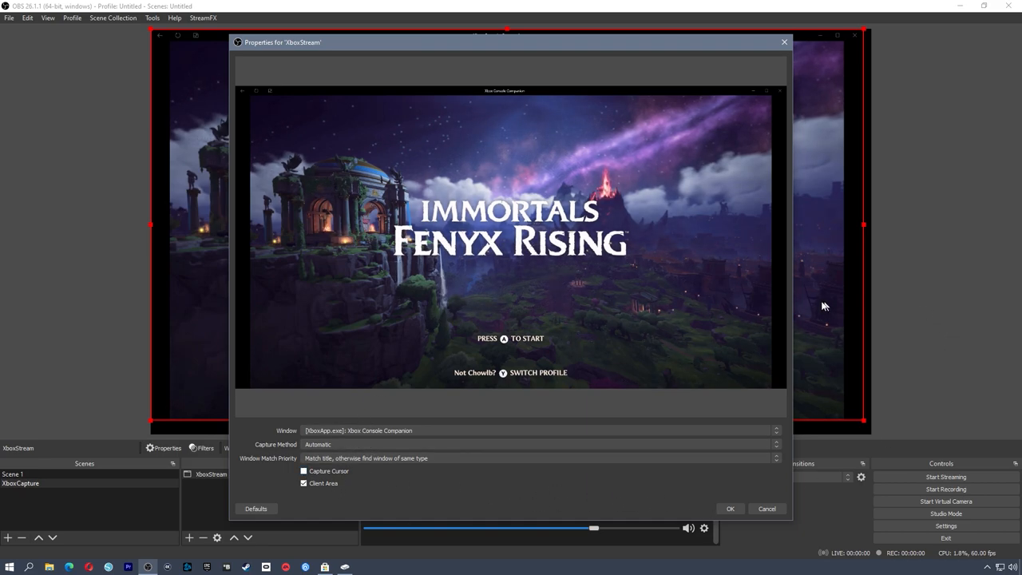
mouse_move(769, 316)
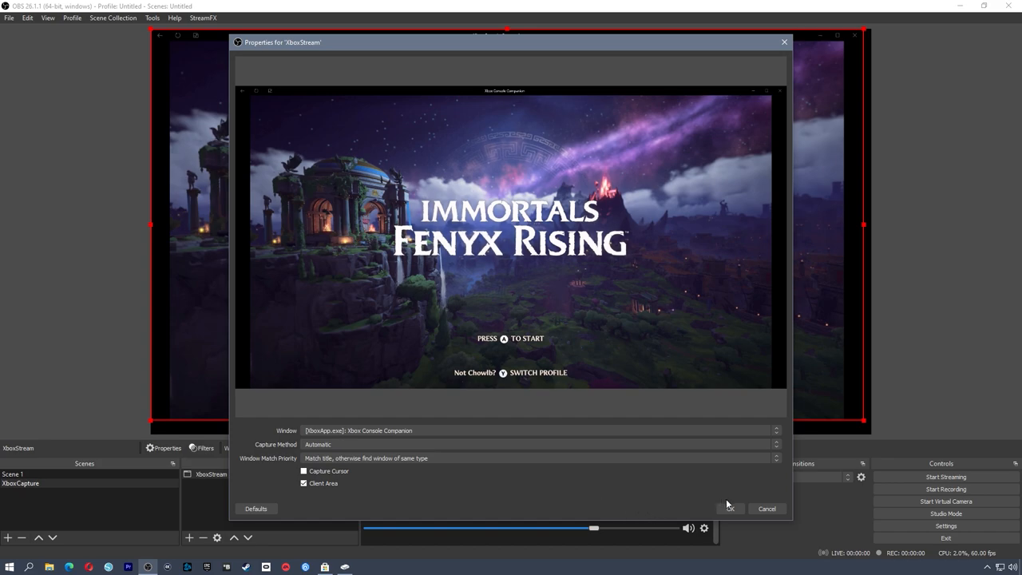
left_click(728, 508)
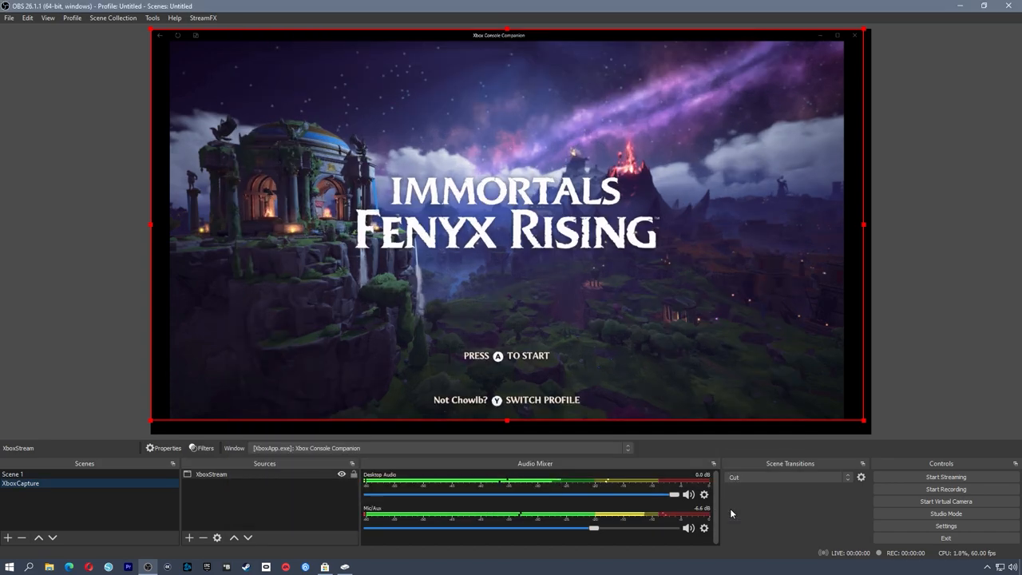
mouse_move(489, 345)
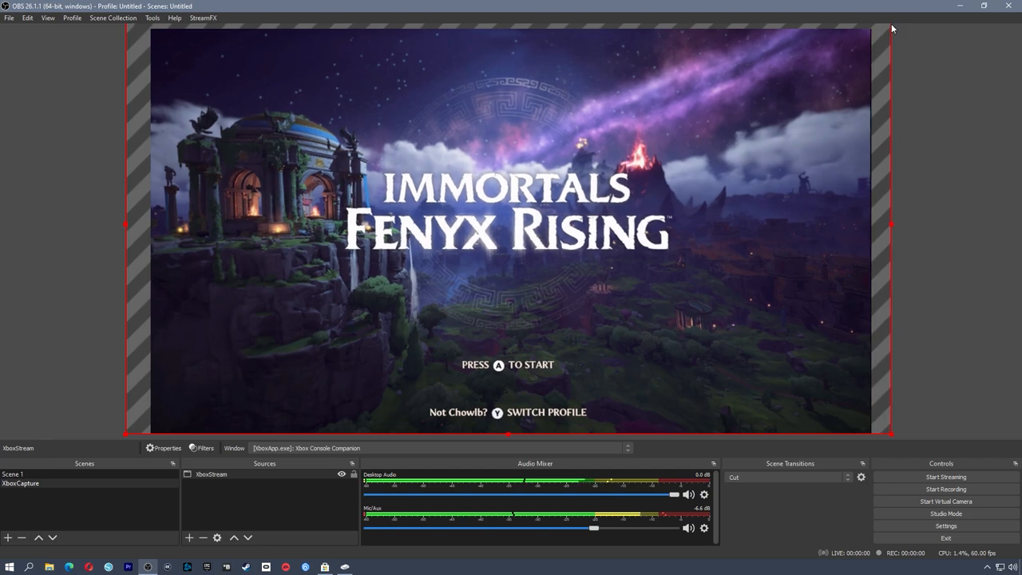
mouse_move(923, 115)
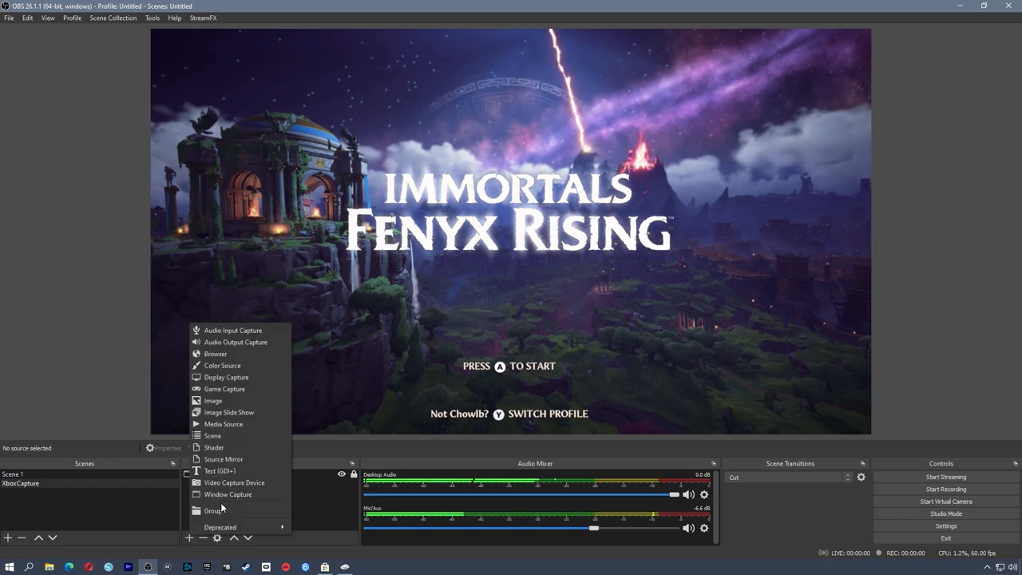
mouse_move(222, 436)
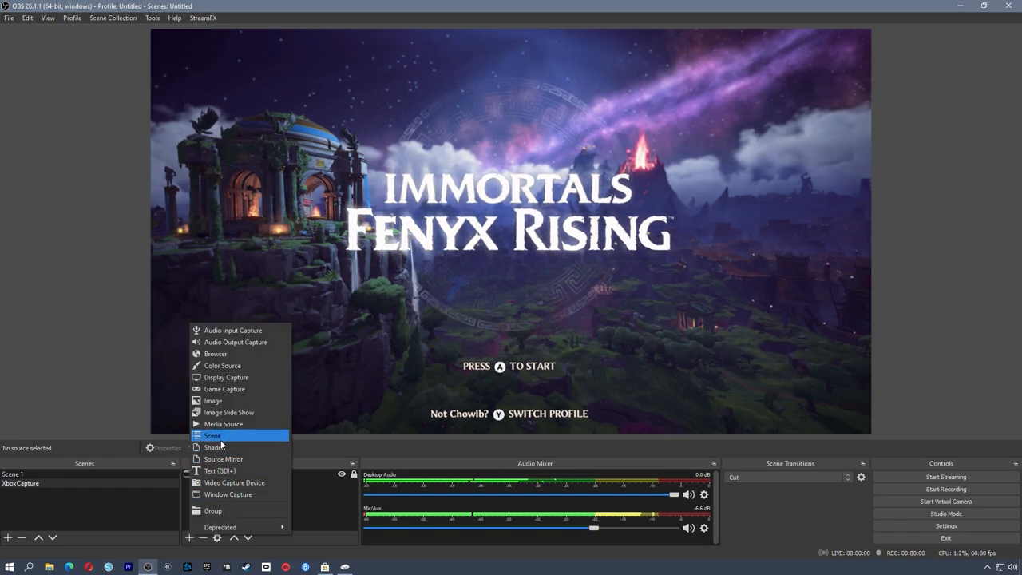
Add the existing Scene 1 webcam scene as a source in XboxCapture
left_click(212, 435)
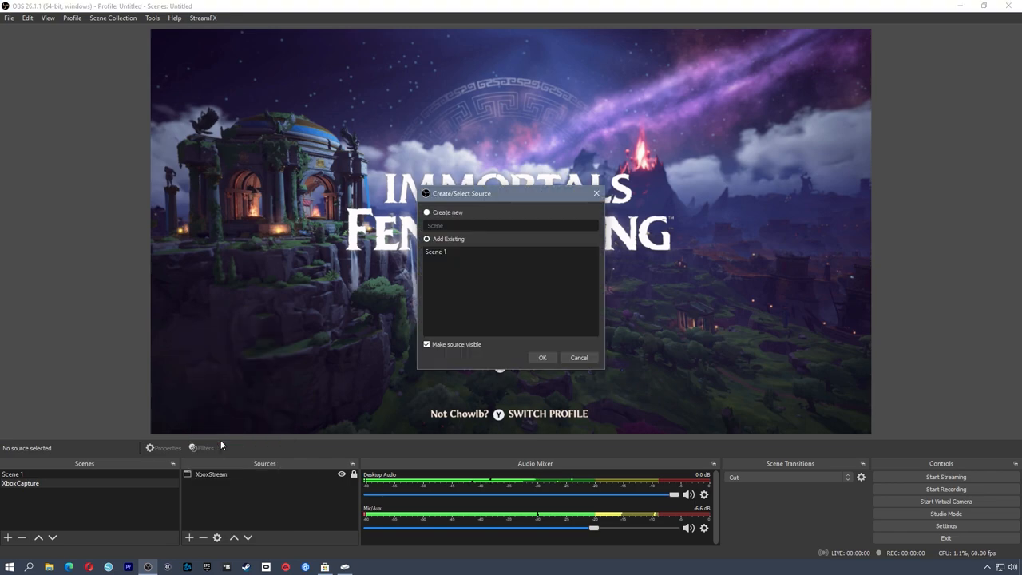
left_click(436, 252)
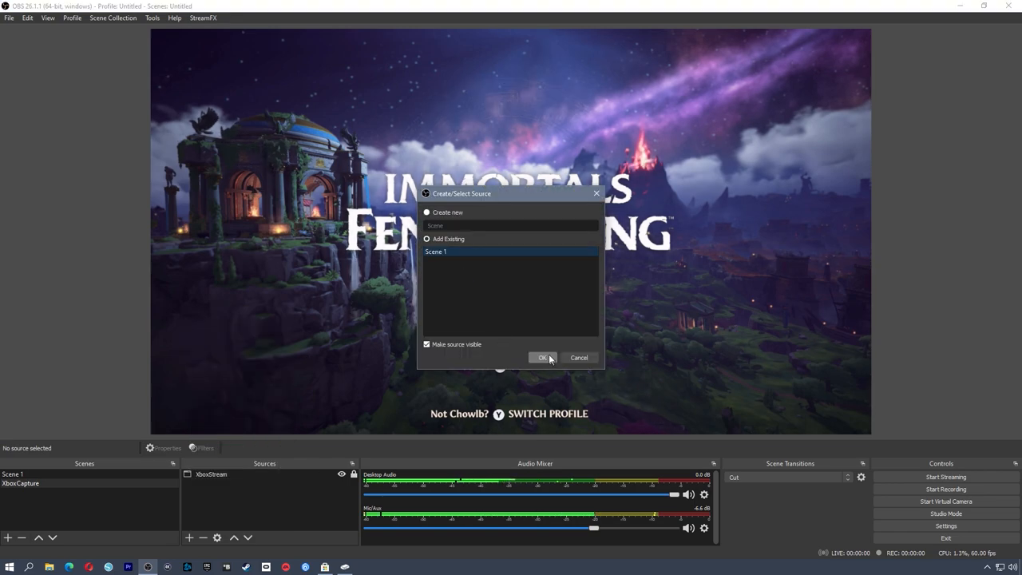
left_click(543, 358)
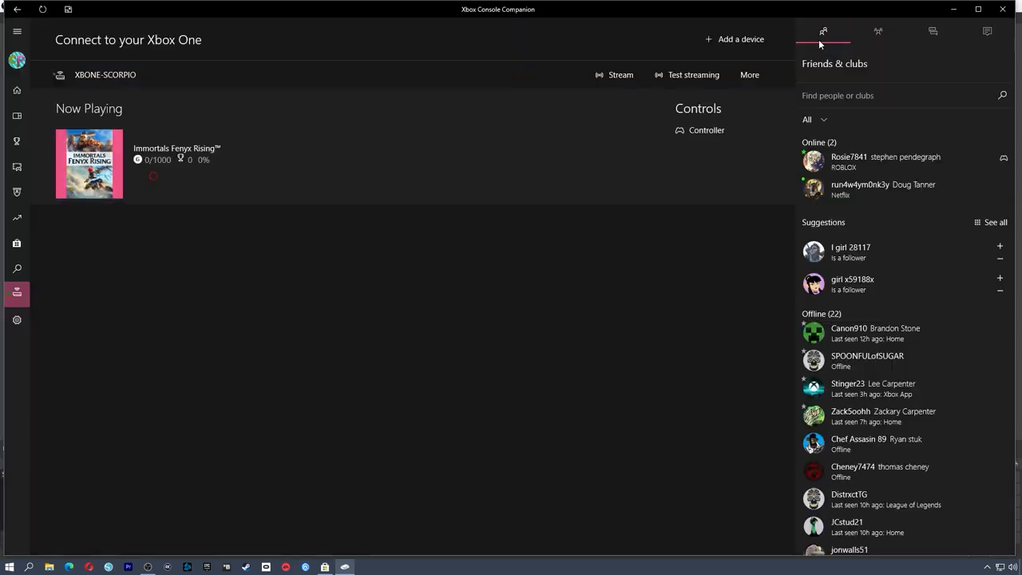
mouse_move(526, 244)
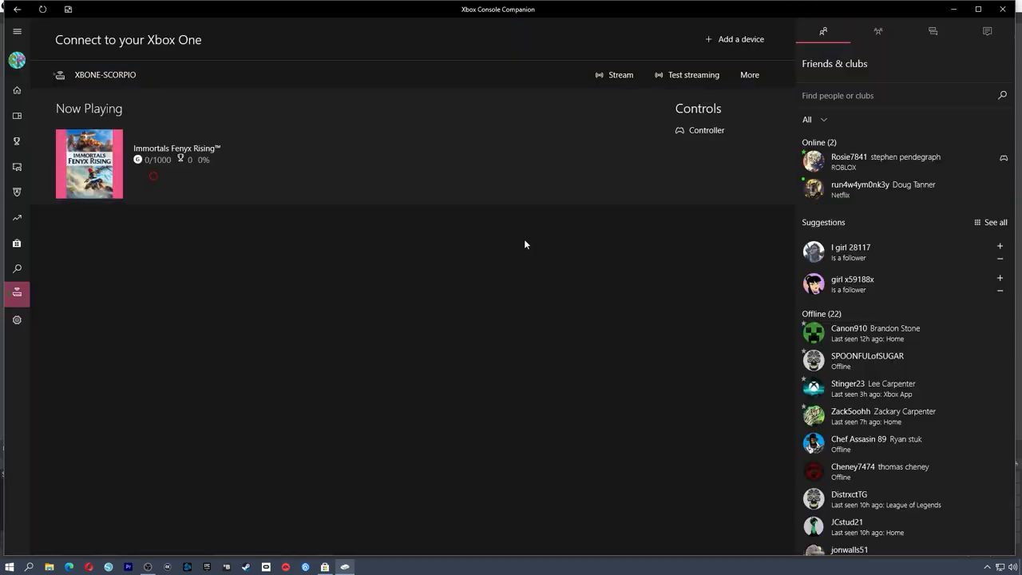
mouse_move(83, 307)
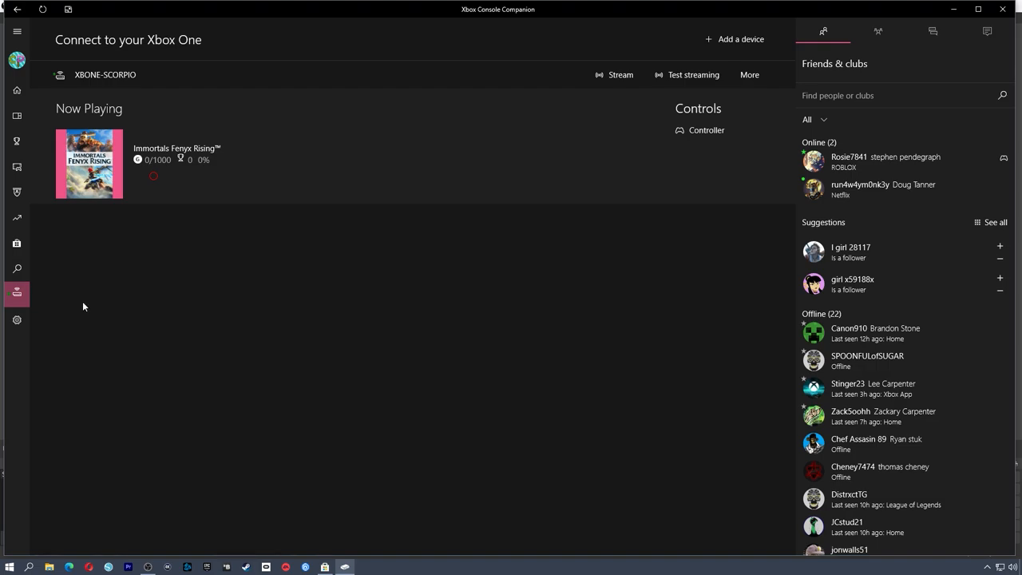
mouse_move(310, 243)
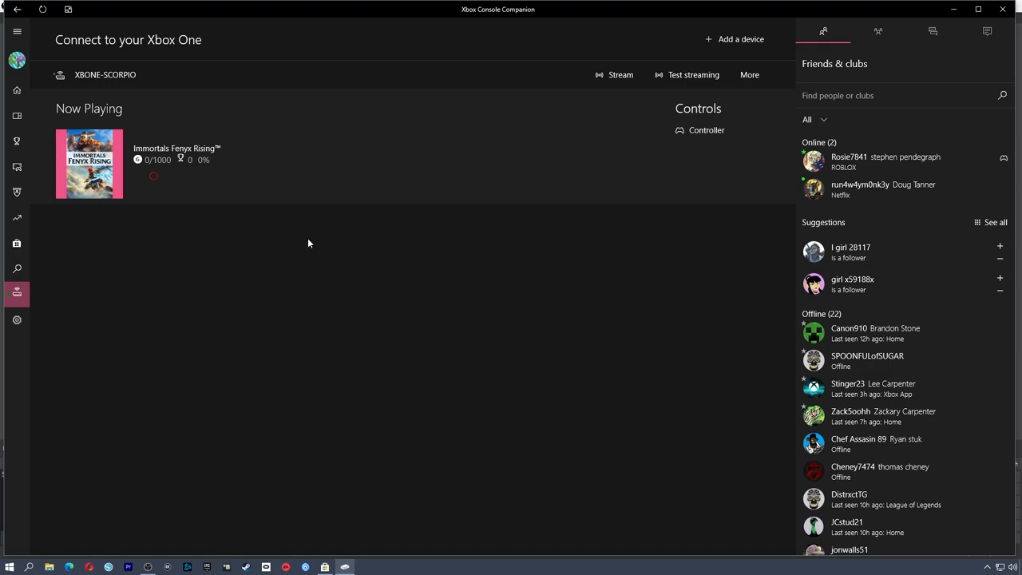
mouse_move(147, 316)
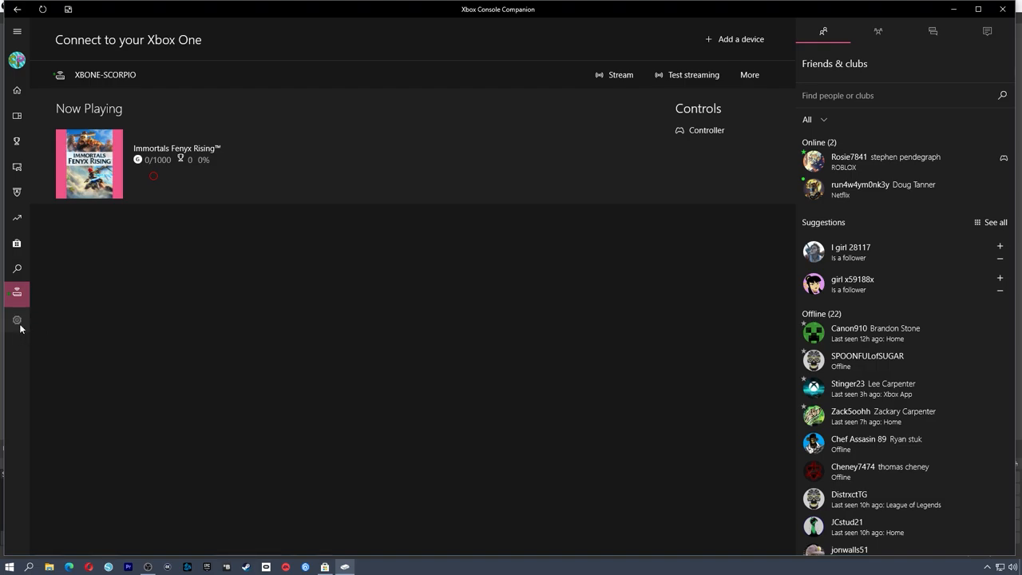
left_click(16, 319)
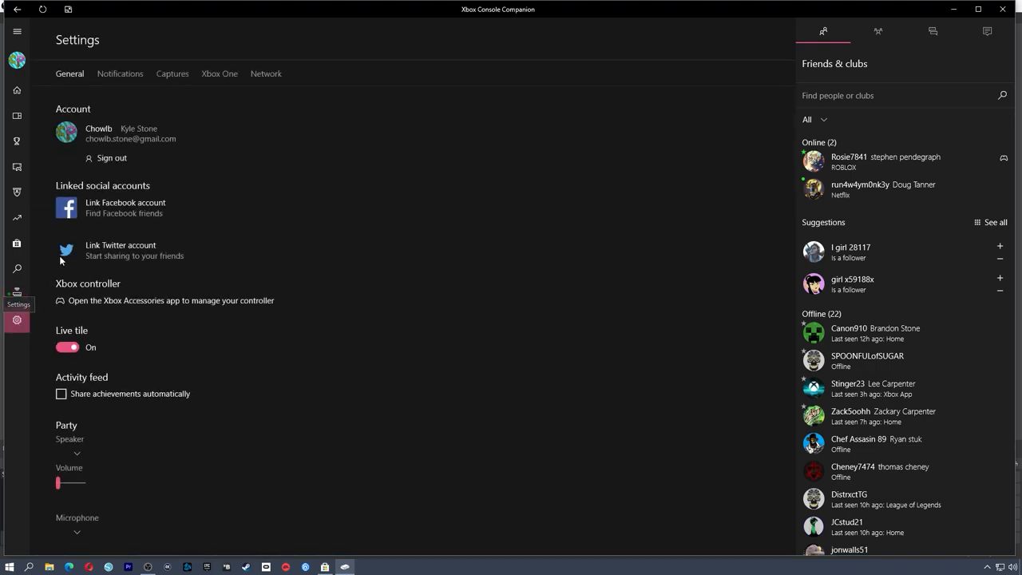
left_click(221, 73)
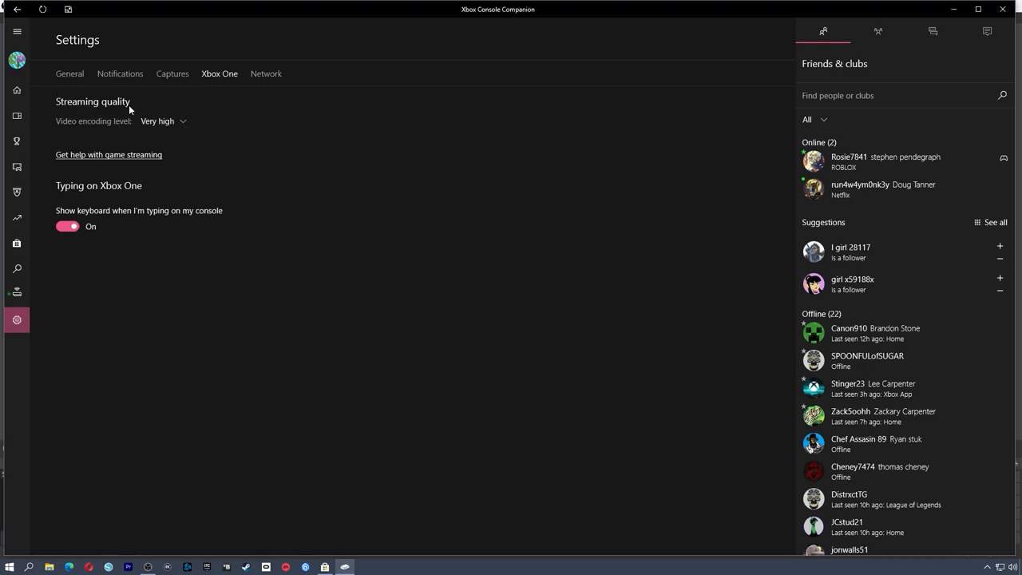
mouse_move(135, 118)
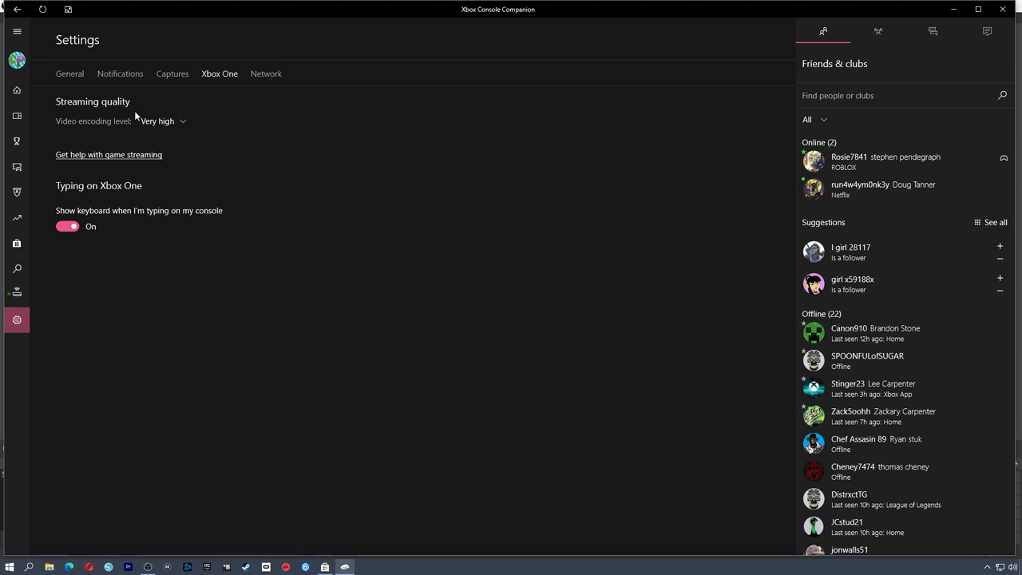
left_click(158, 122)
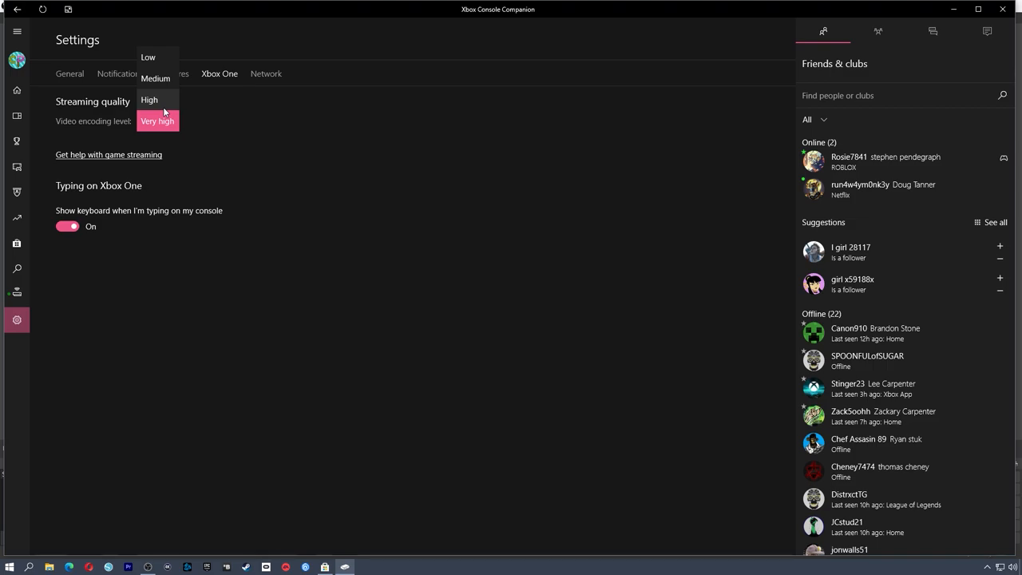
left_click(157, 121)
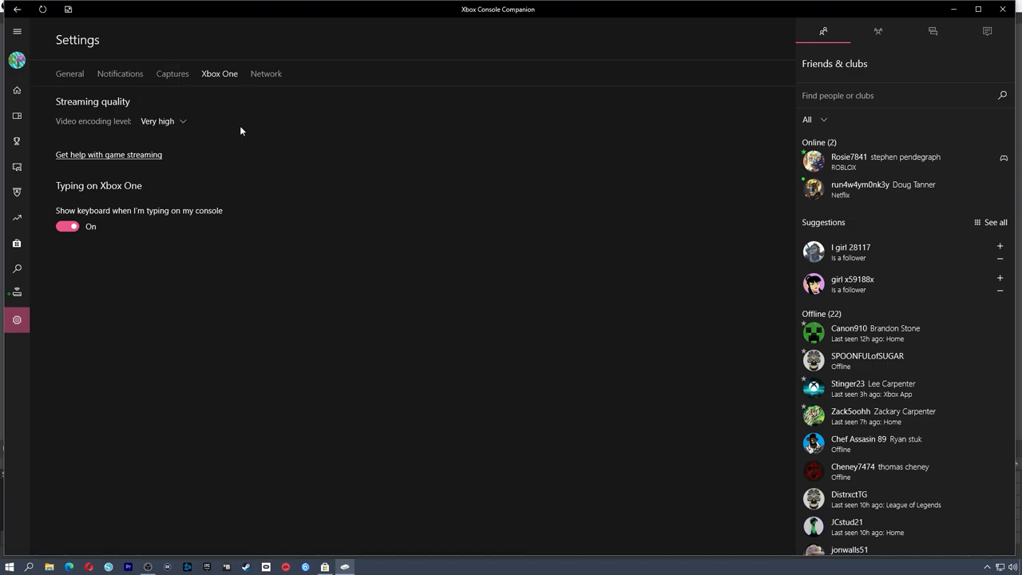
left_click(16, 294)
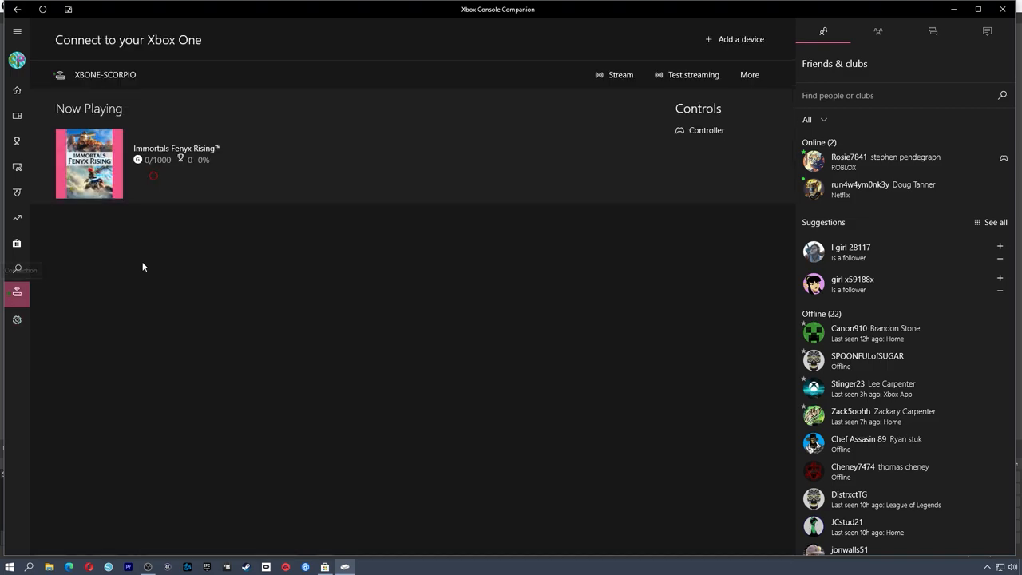
Start streaming the console game and show the total bandwidth statistics over gameplay
left_click(615, 75)
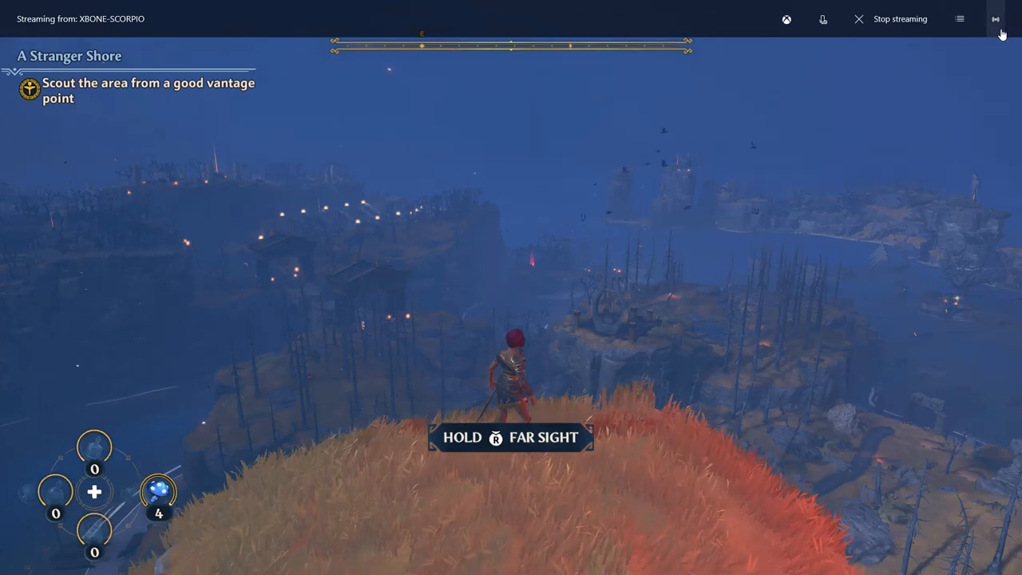
mouse_move(995, 19)
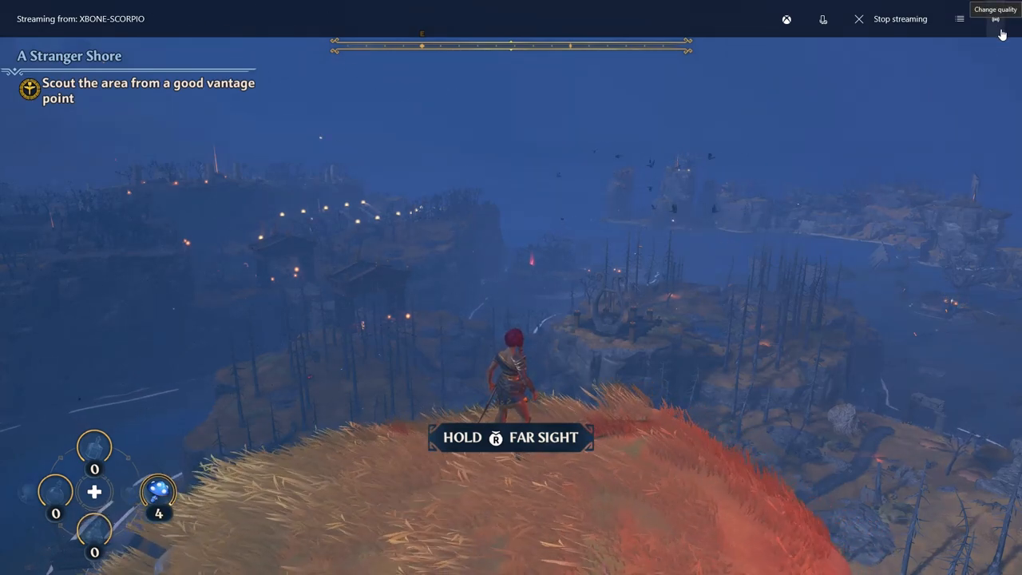
left_click(995, 19)
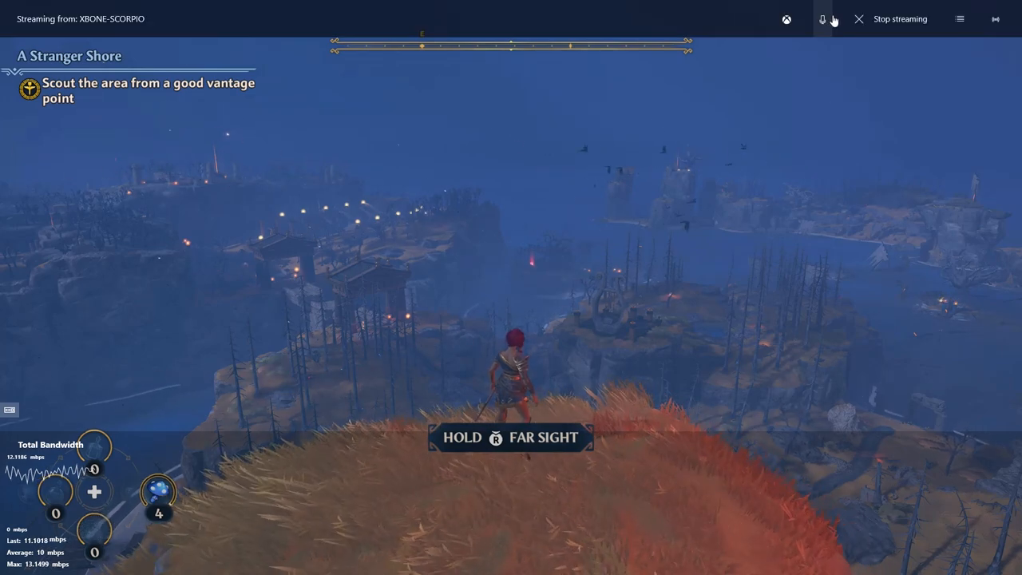
mouse_move(821, 19)
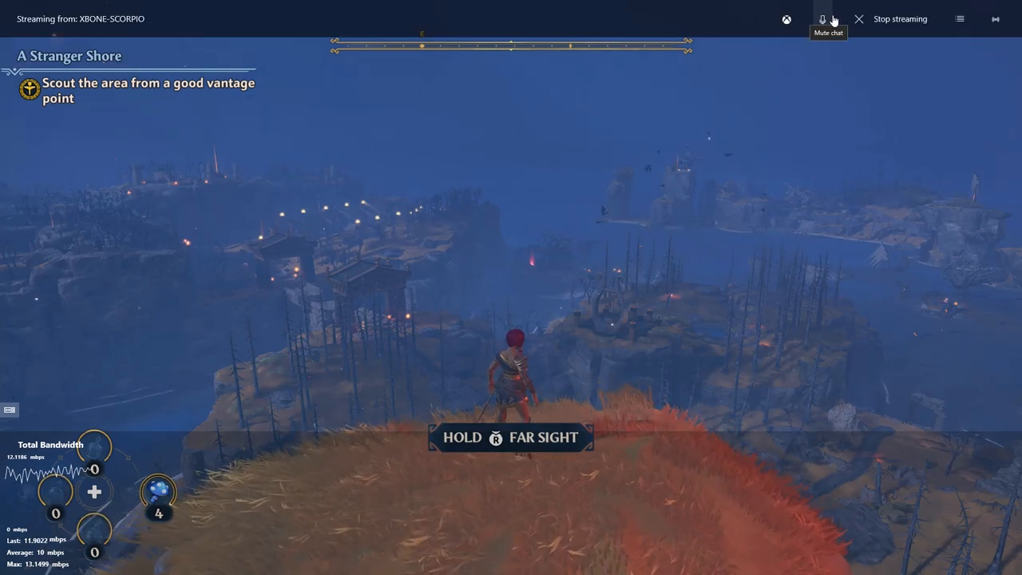